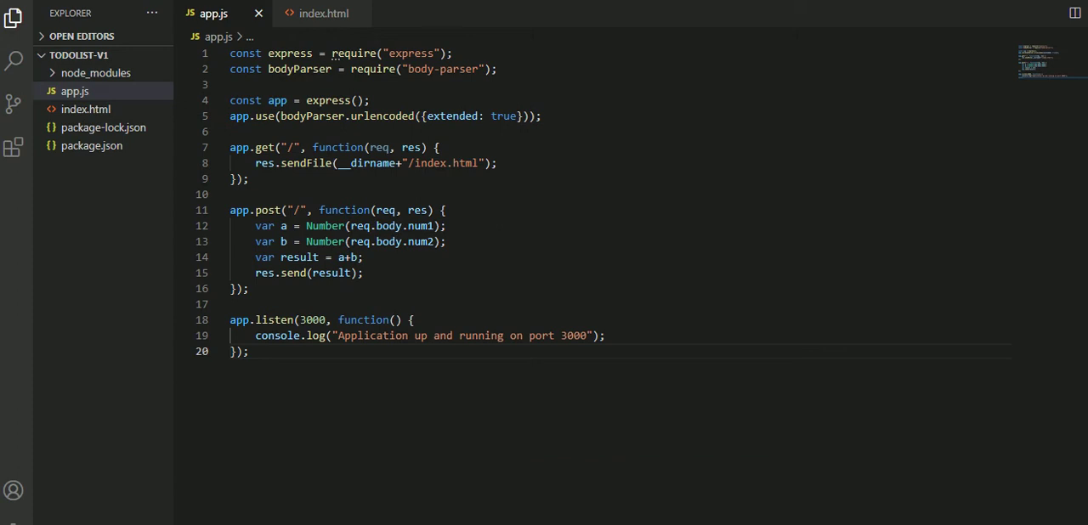
pyautogui.moveTo(633, 405)
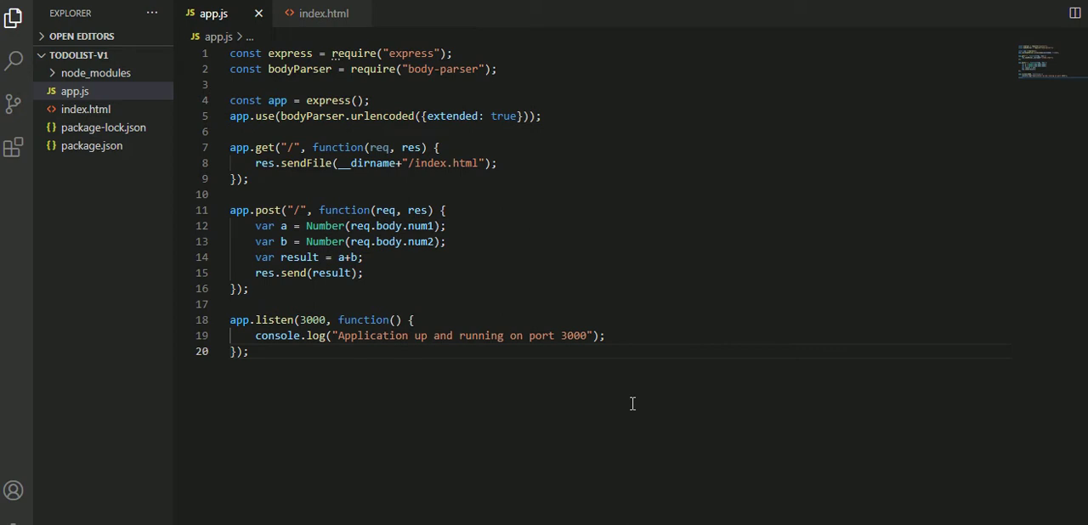
pyautogui.moveTo(626, 401)
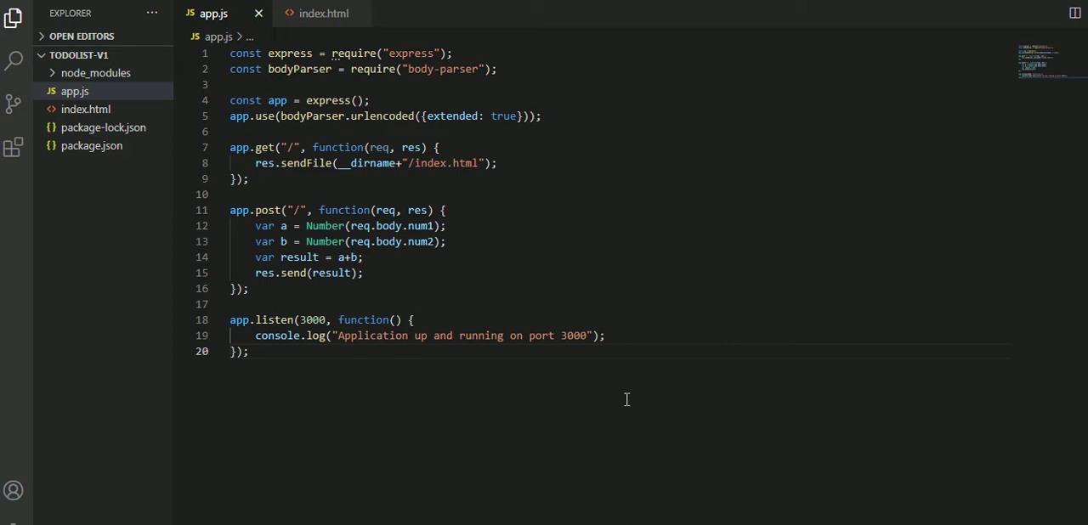
pyautogui.moveTo(640, 326)
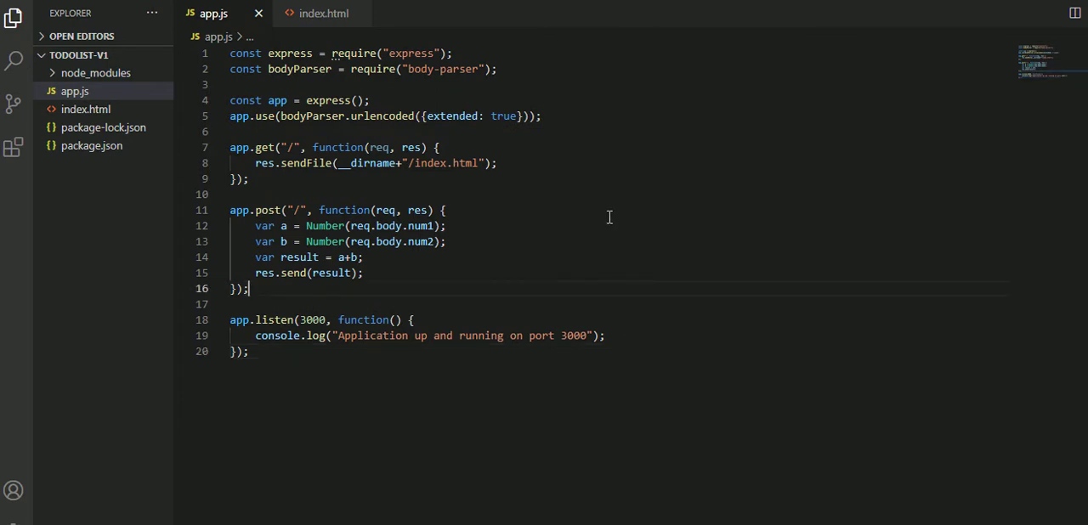
pyautogui.moveTo(170, 255)
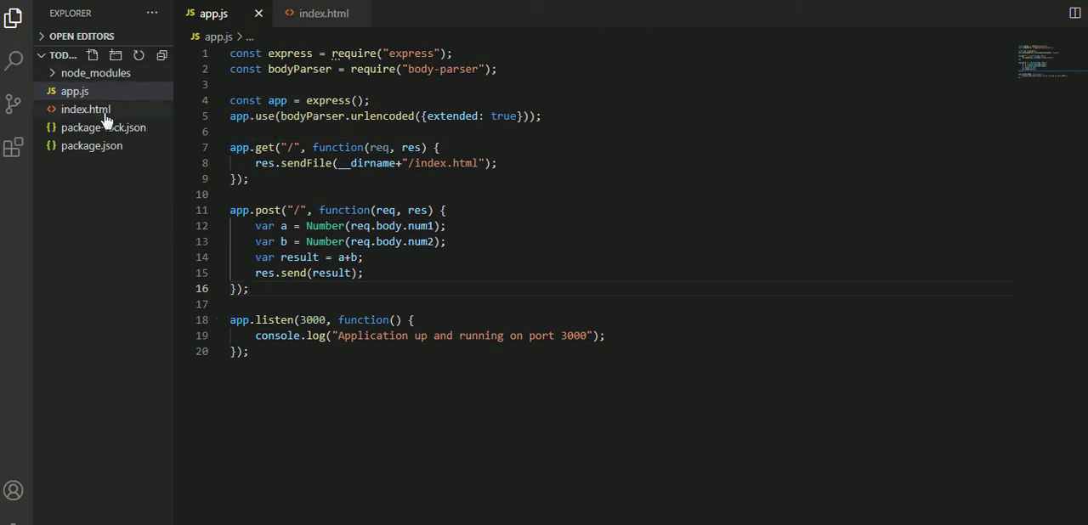
pyautogui.moveTo(85, 109)
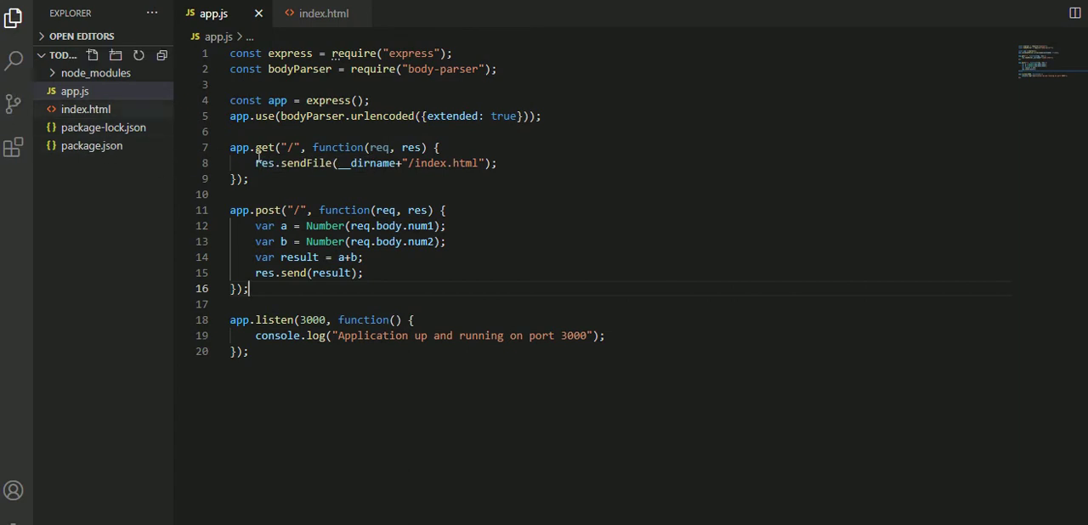
pyautogui.moveTo(157, 147)
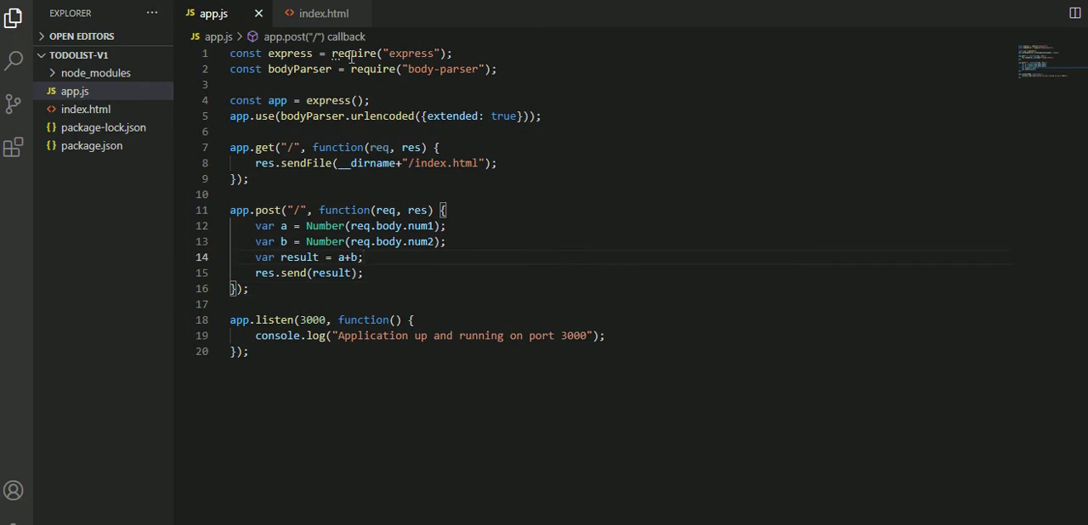
# Step: Review the POST handler line and the sendFile call in app.js
pyautogui.tripleClick(341, 53)
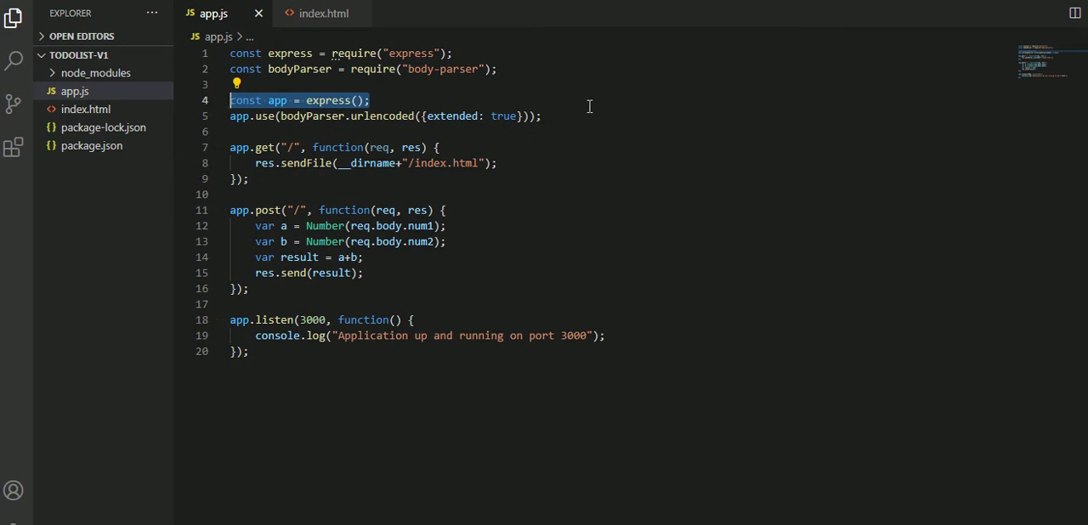
pyautogui.click(323, 116)
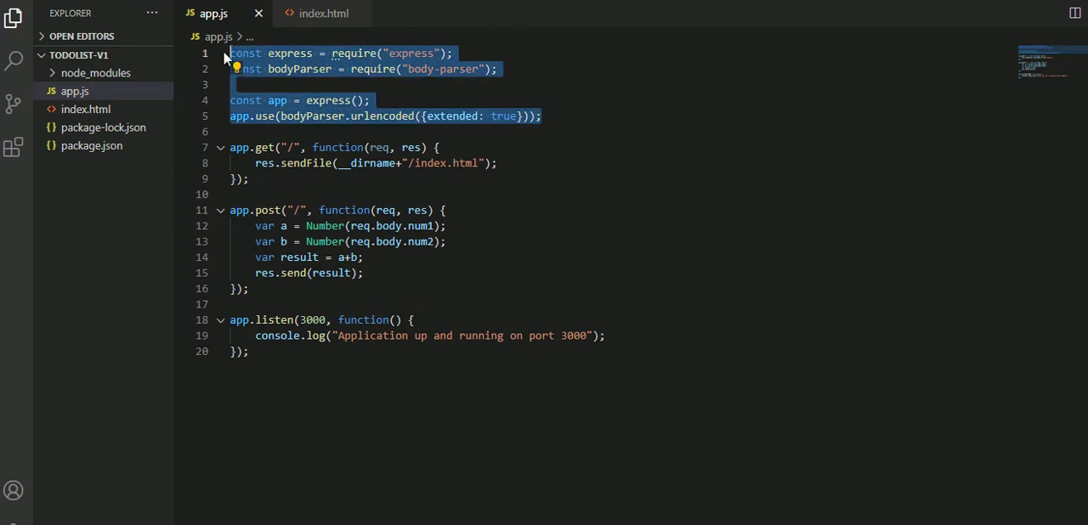
pyautogui.click(258, 193)
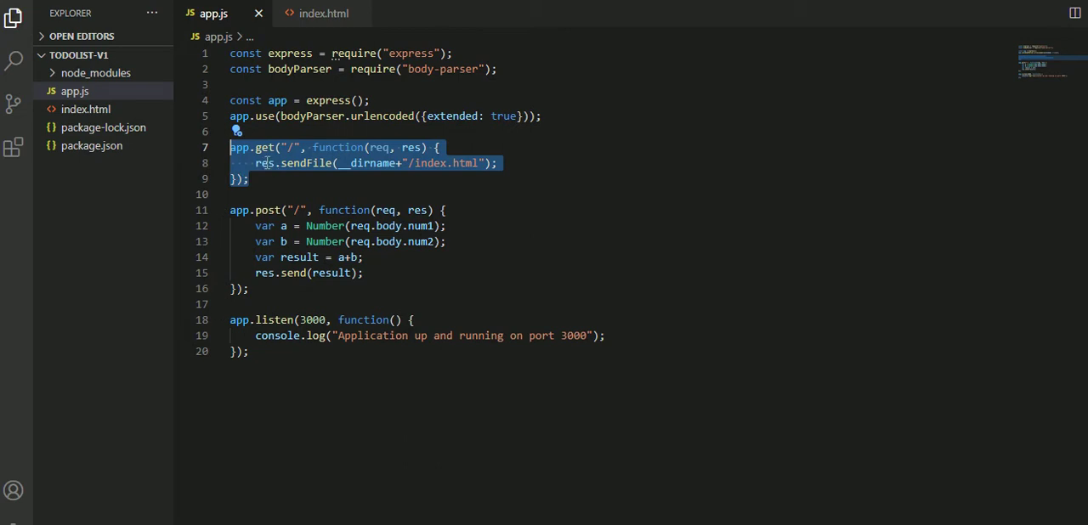
pyautogui.click(520, 194)
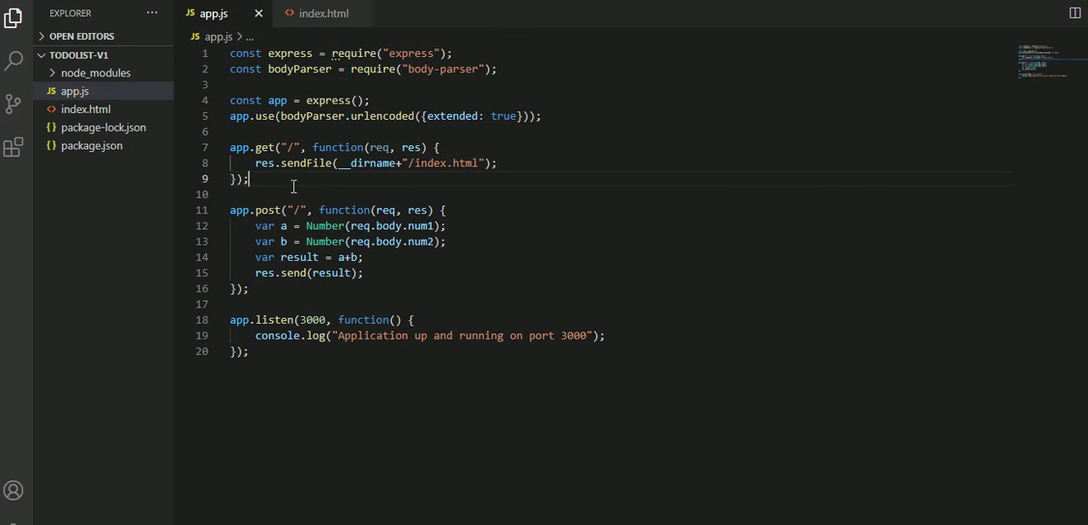
pyautogui.moveTo(289, 136)
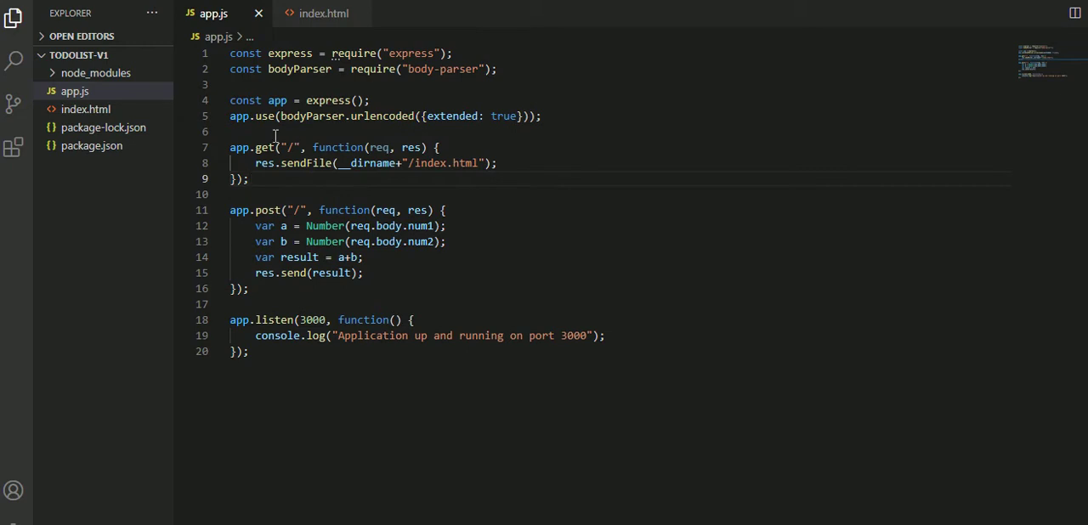
pyautogui.moveTo(374, 163)
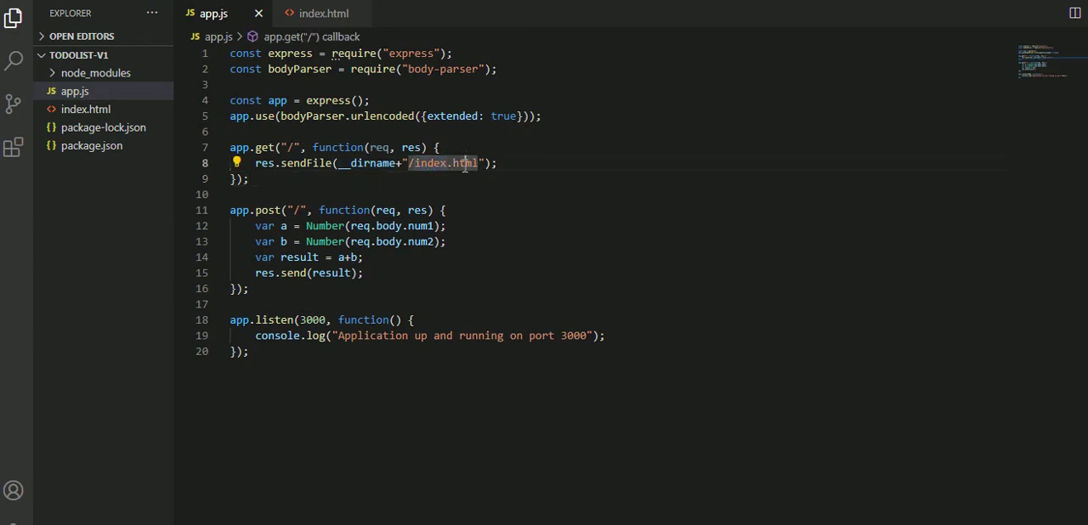
pyautogui.moveTo(71, 123)
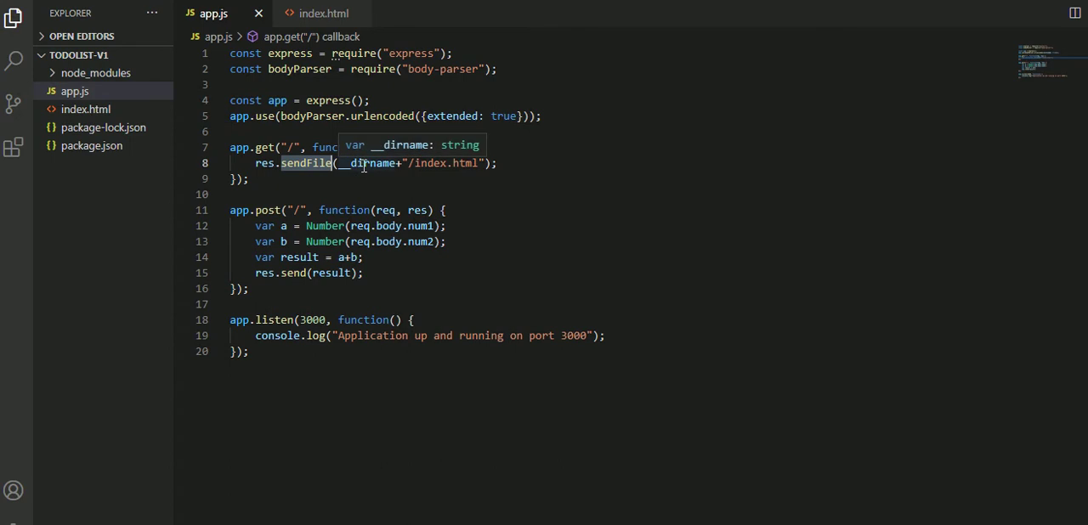
pyautogui.doubleClick(425, 163)
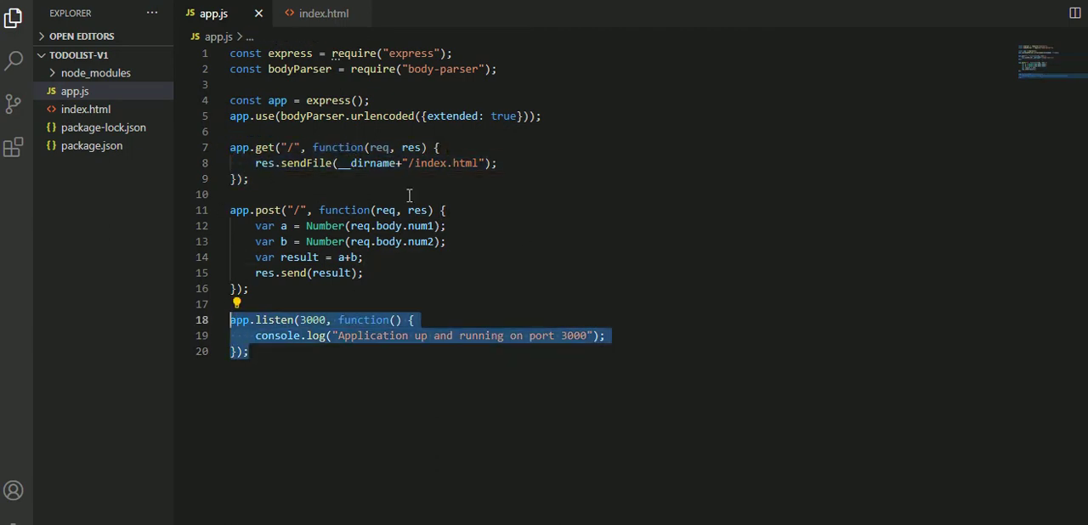
pyautogui.moveTo(488, 180)
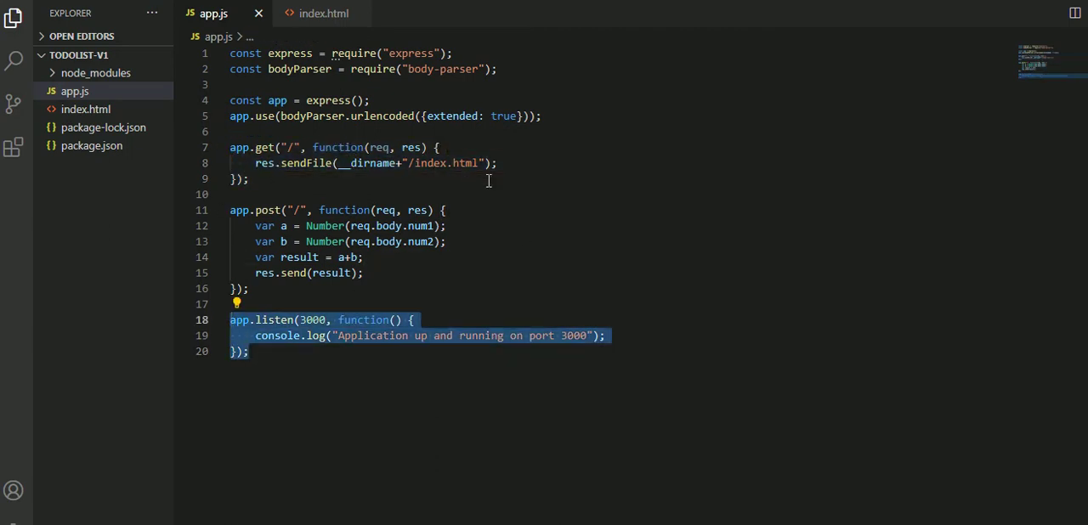
pyautogui.moveTo(85, 109)
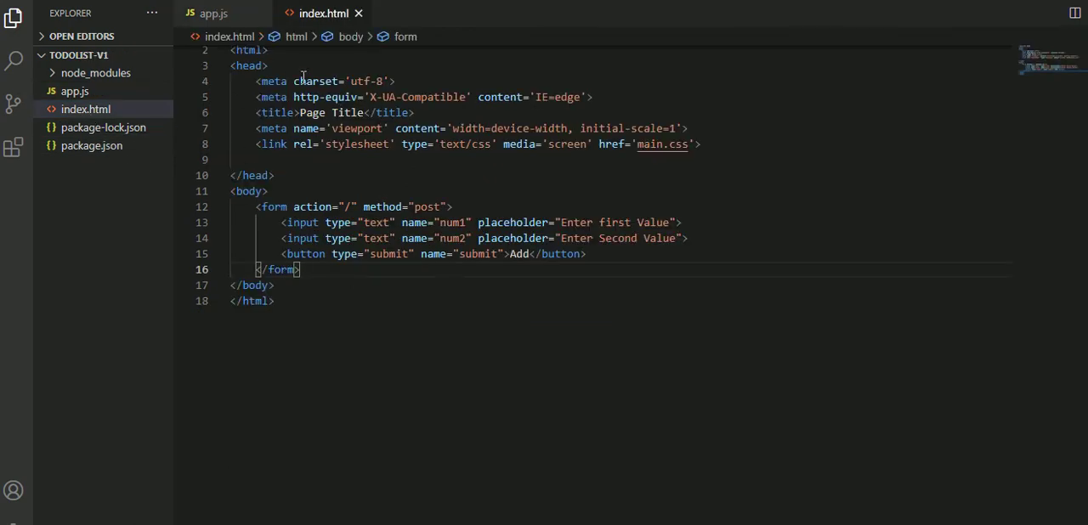
pyautogui.moveTo(484, 177)
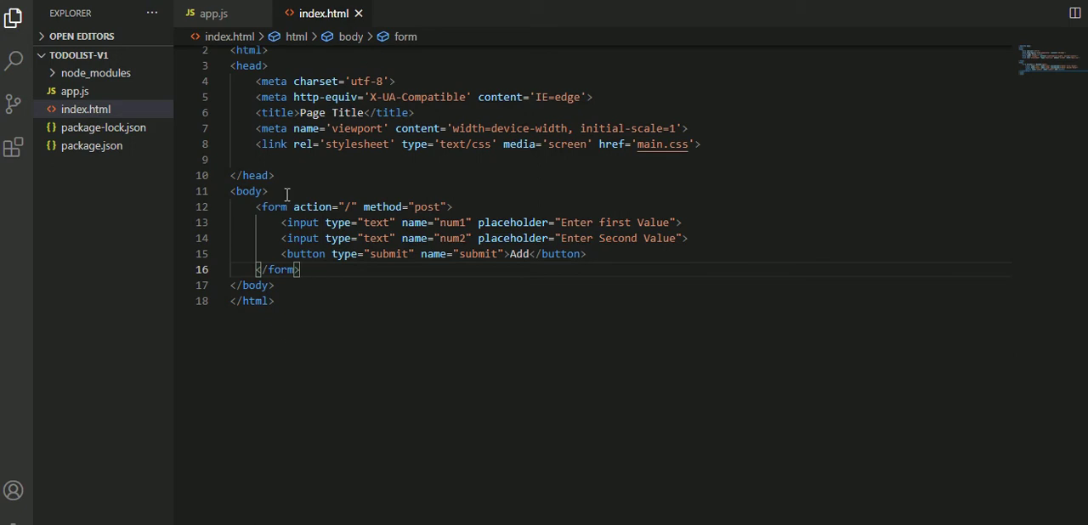
# Step: Select all of index.html's page and form markup and delete it, leaving the file empty
pyautogui.press('ctrl+a')
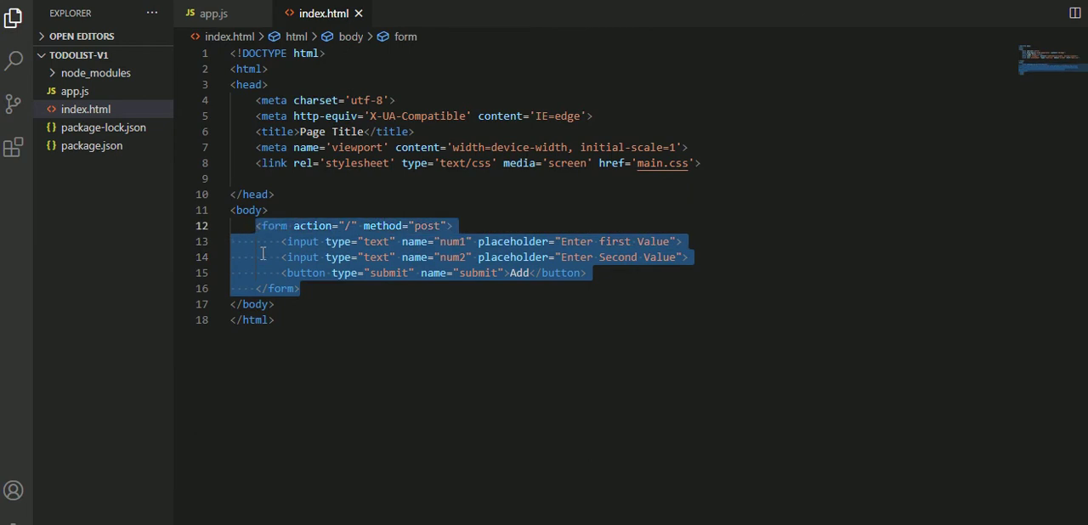
pyautogui.moveTo(531, 364)
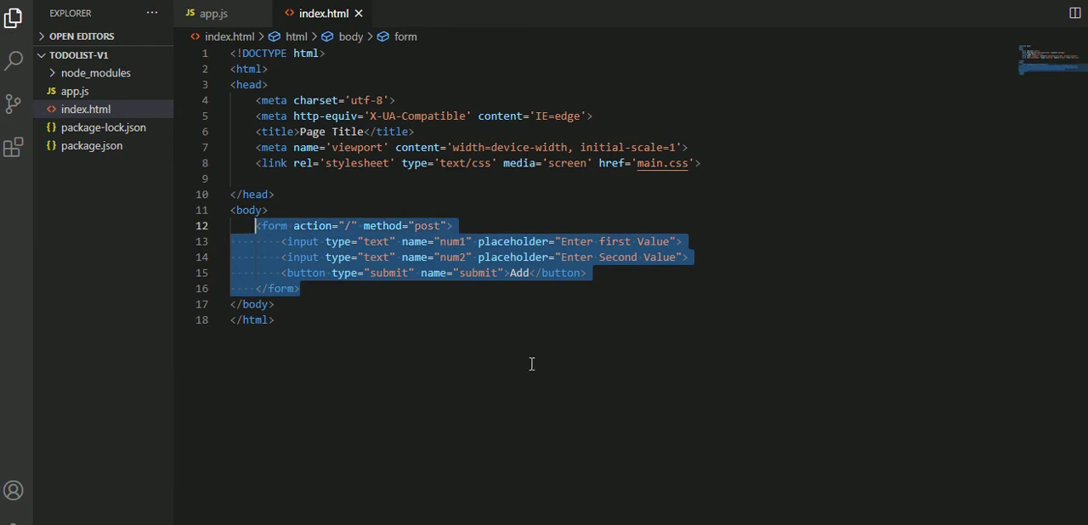
pyautogui.press('Delete')
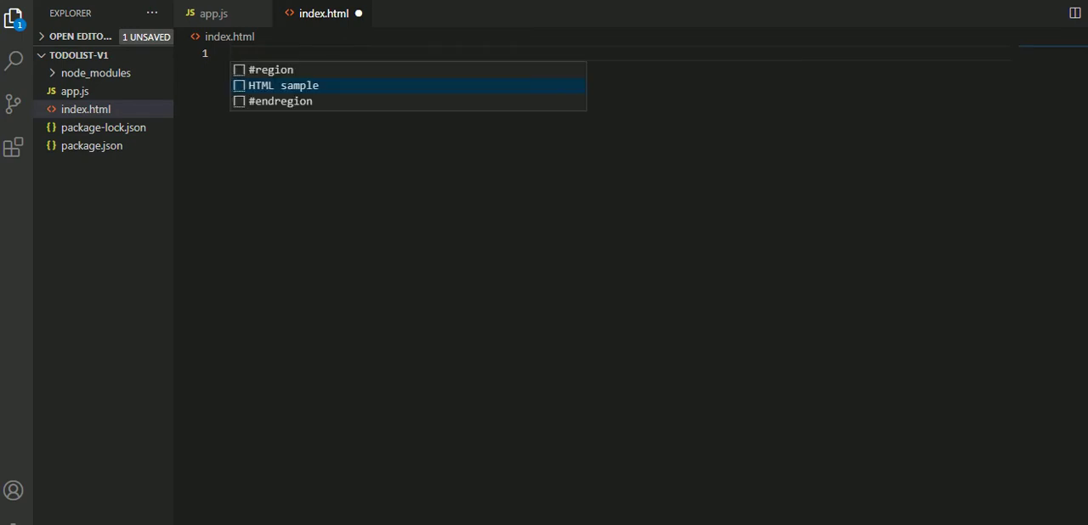
pyautogui.moveTo(289, 95)
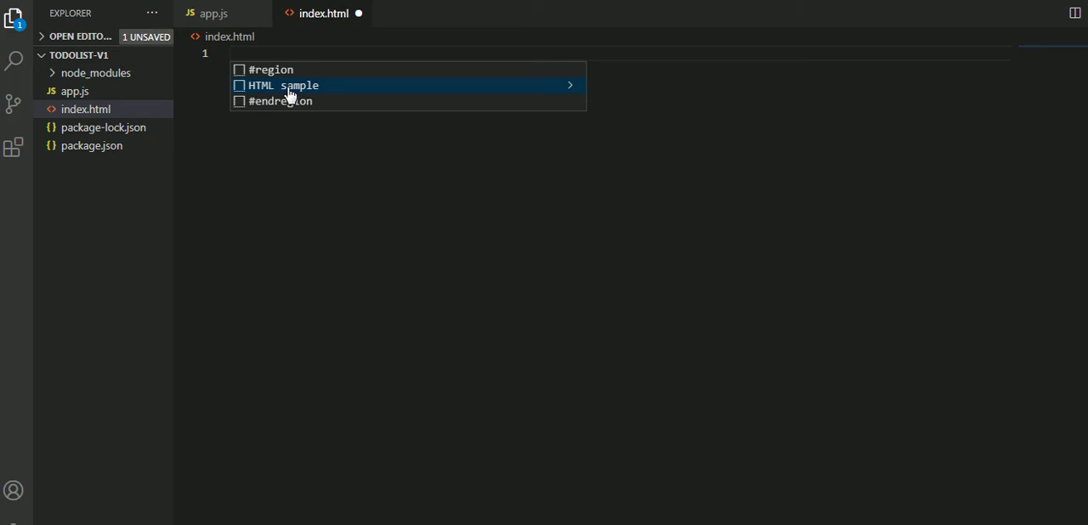
pyautogui.moveTo(302, 102)
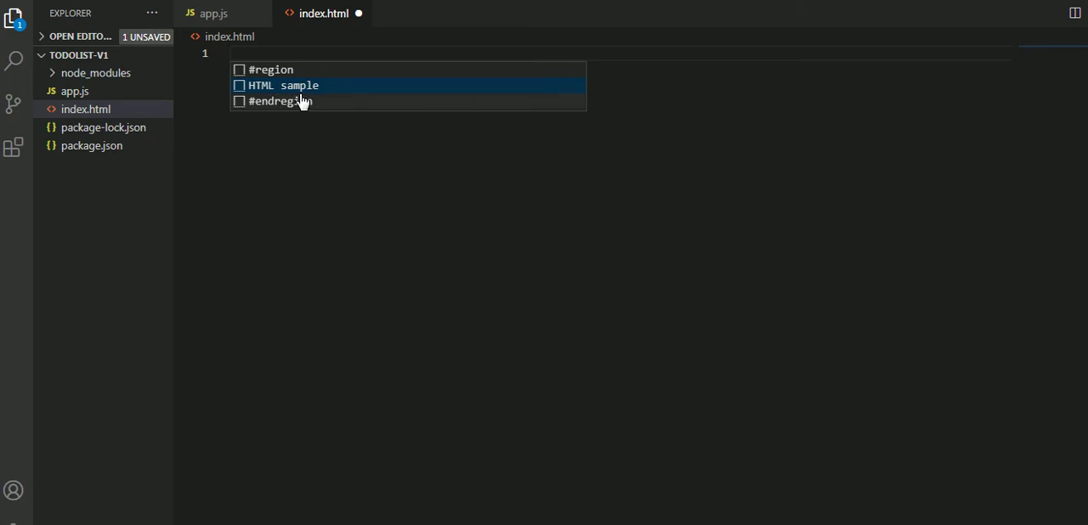
# Step: Insert the 'HTML sample' boilerplate with a main.js script tag and empty body
pyautogui.click(283, 85)
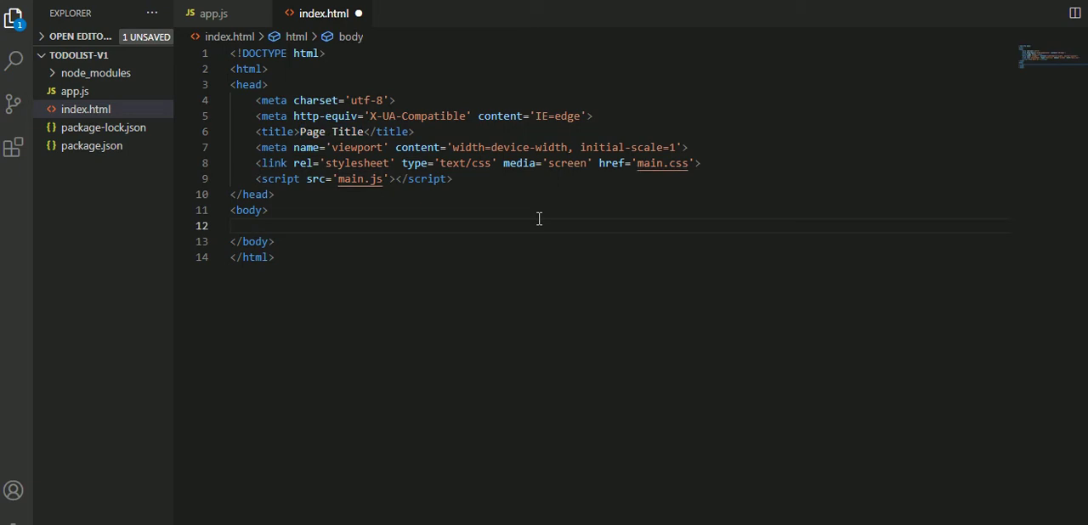
pyautogui.write('<form action="/" method="post">')
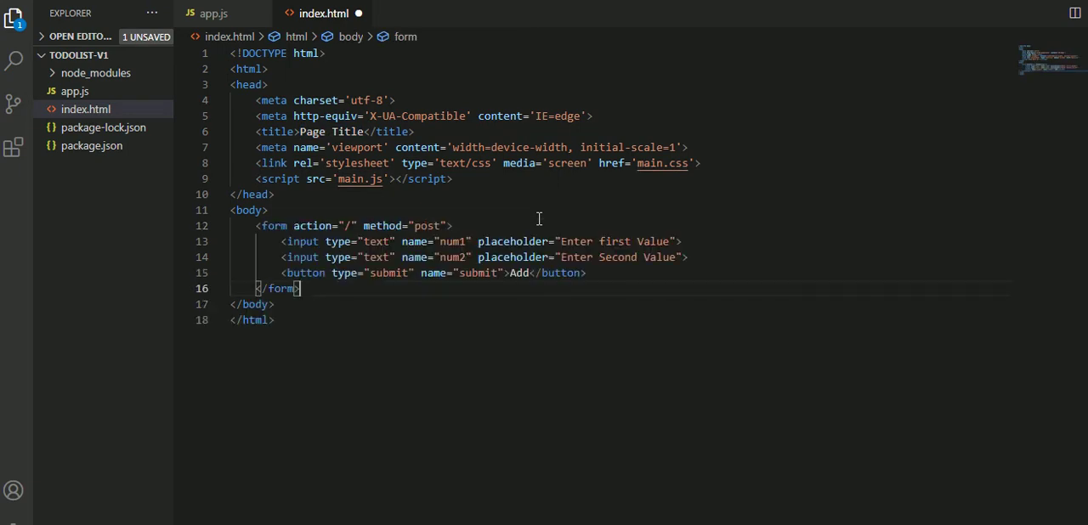
pyautogui.click(308, 224)
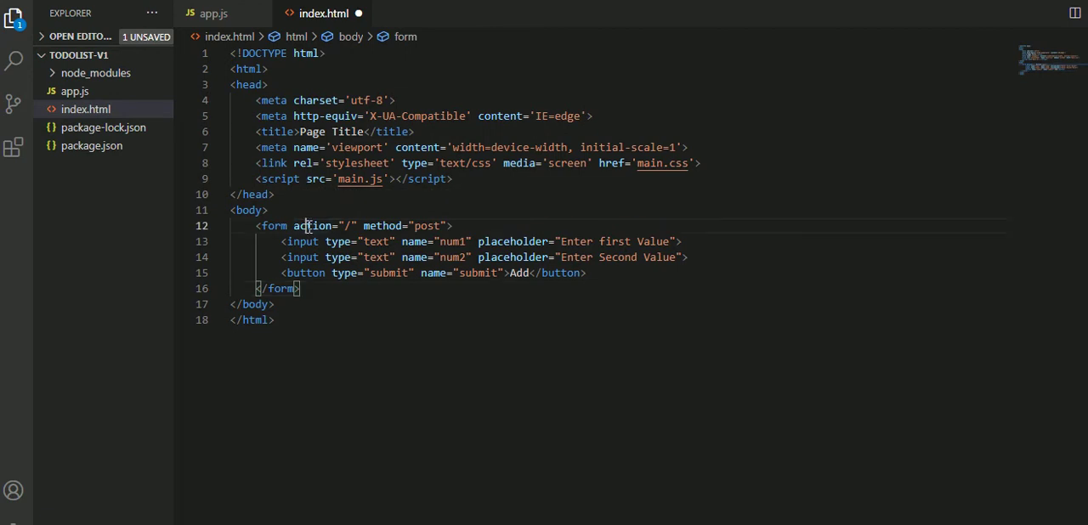
pyautogui.doubleClick(313, 224)
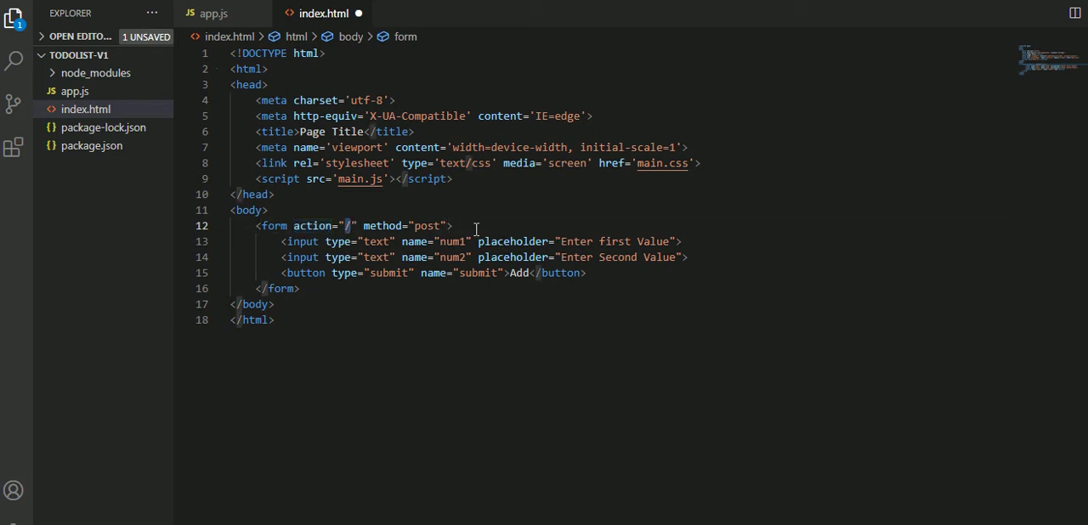
pyautogui.doubleClick(426, 226)
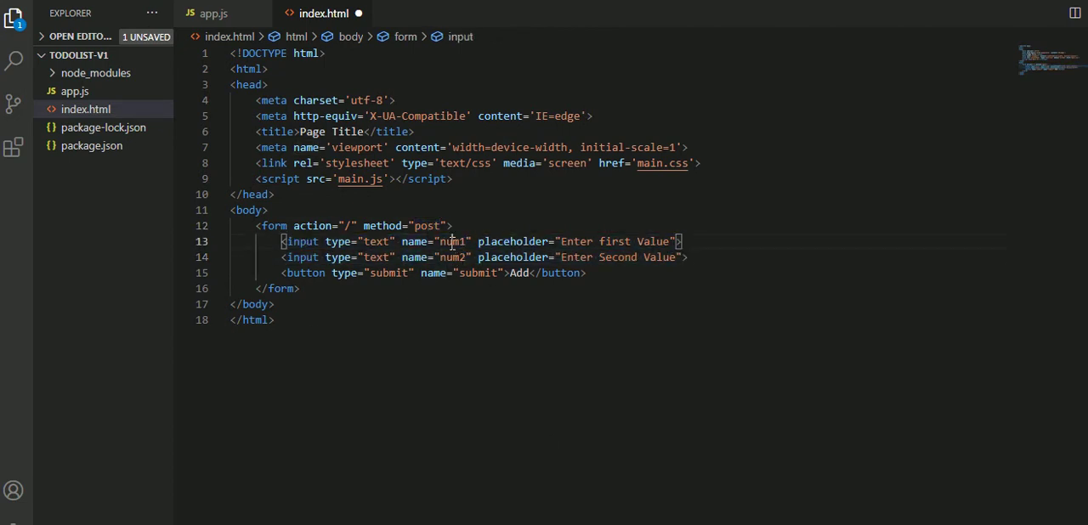
pyautogui.doubleClick(452, 242)
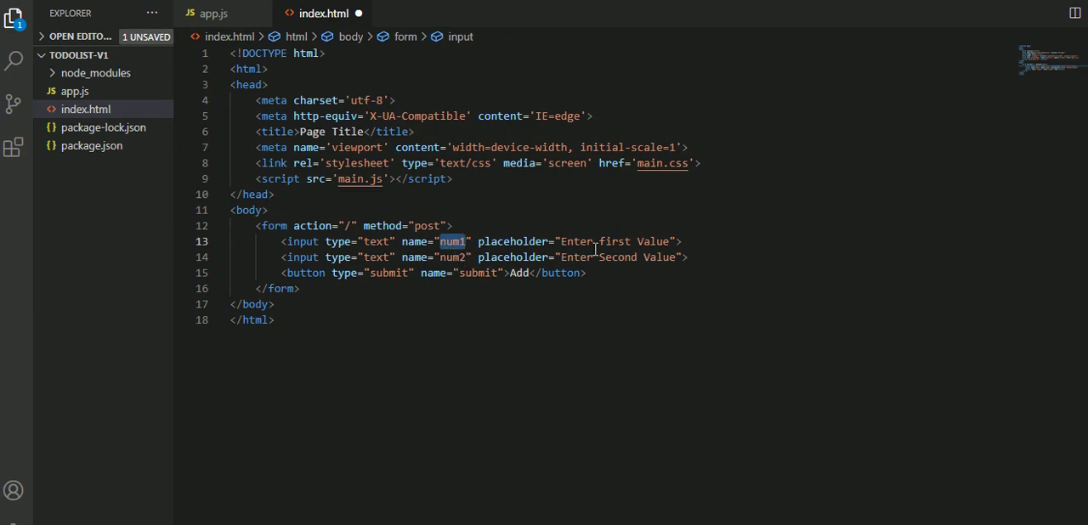
pyautogui.doubleClick(614, 241)
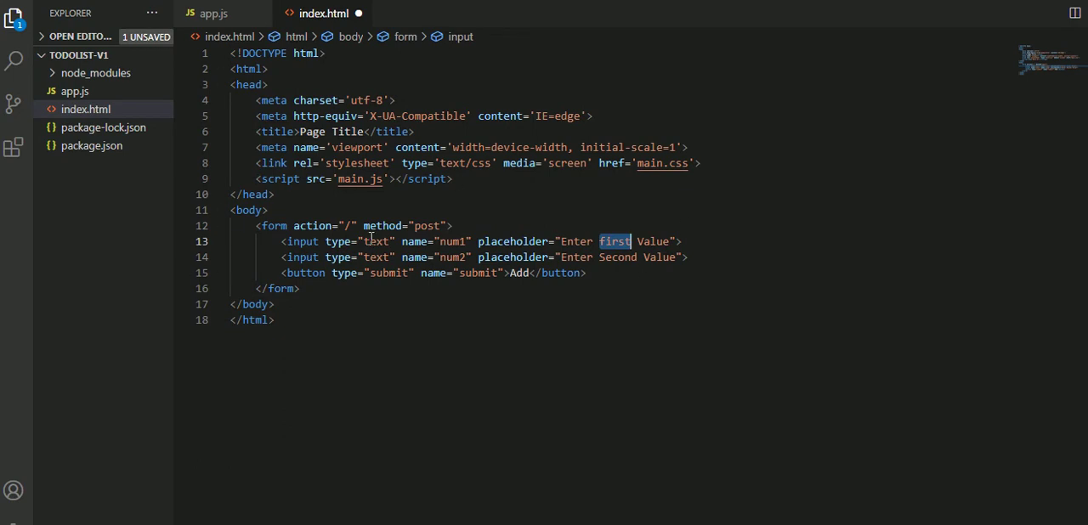
pyautogui.moveTo(272, 224)
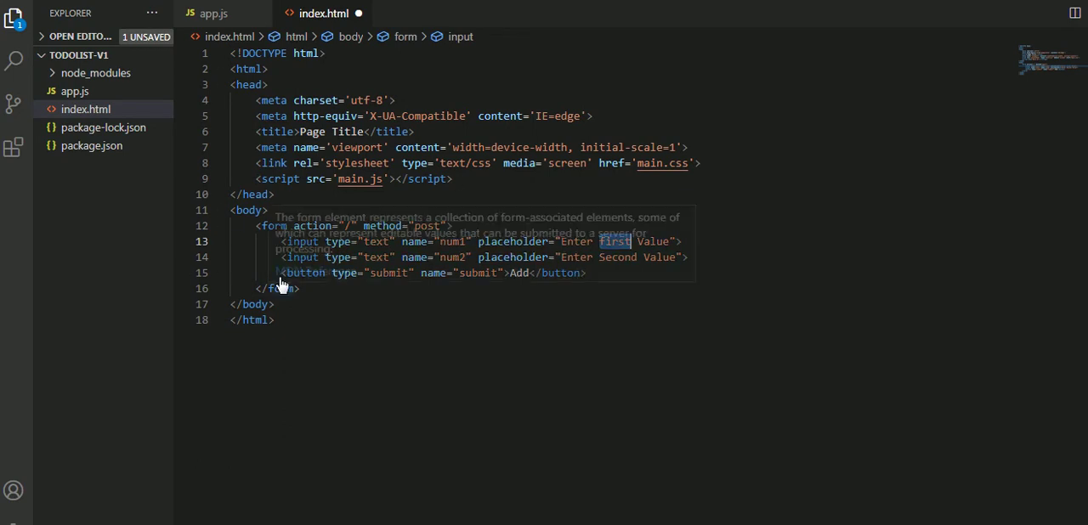
pyautogui.click(316, 270)
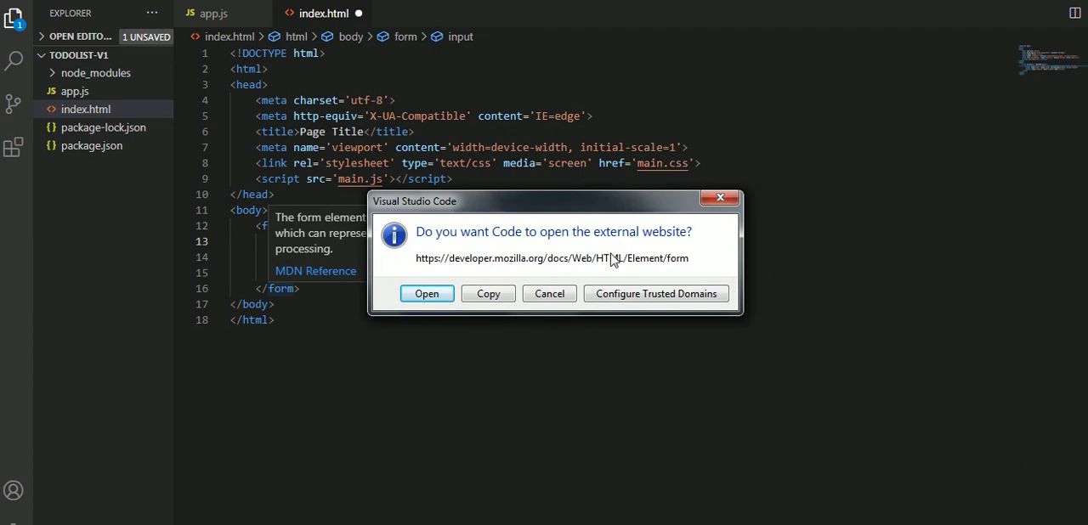
pyautogui.click(549, 292)
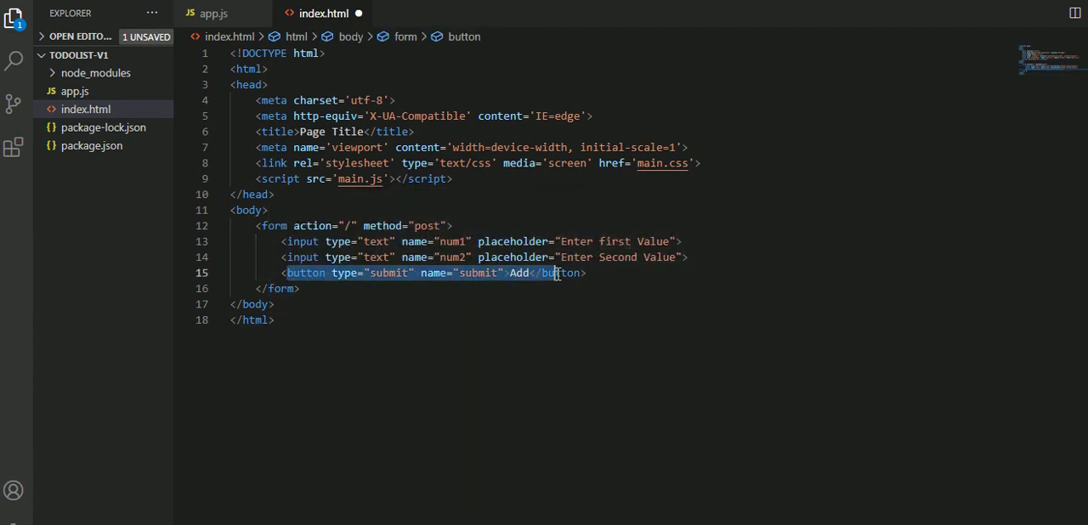
pyautogui.click(299, 289)
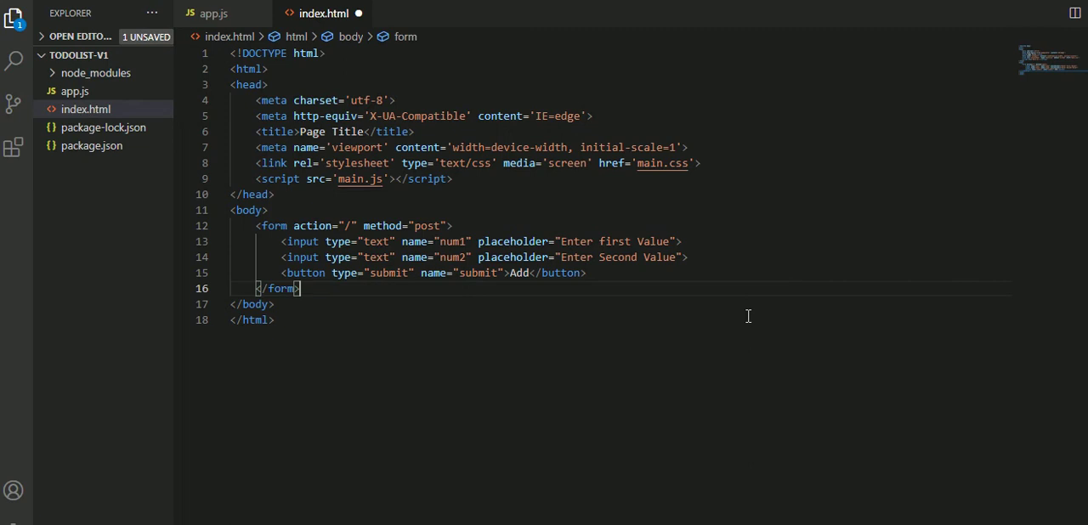
pyautogui.moveTo(748, 309)
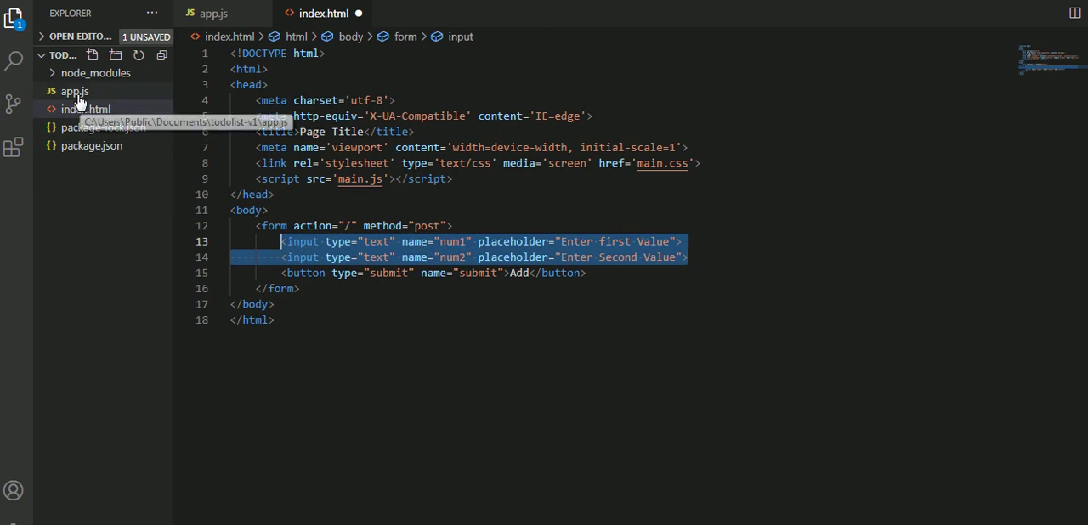
# Step: In app.js, retype num1) in the first req.body.num1 read of the POST route
pyautogui.click(75, 92)
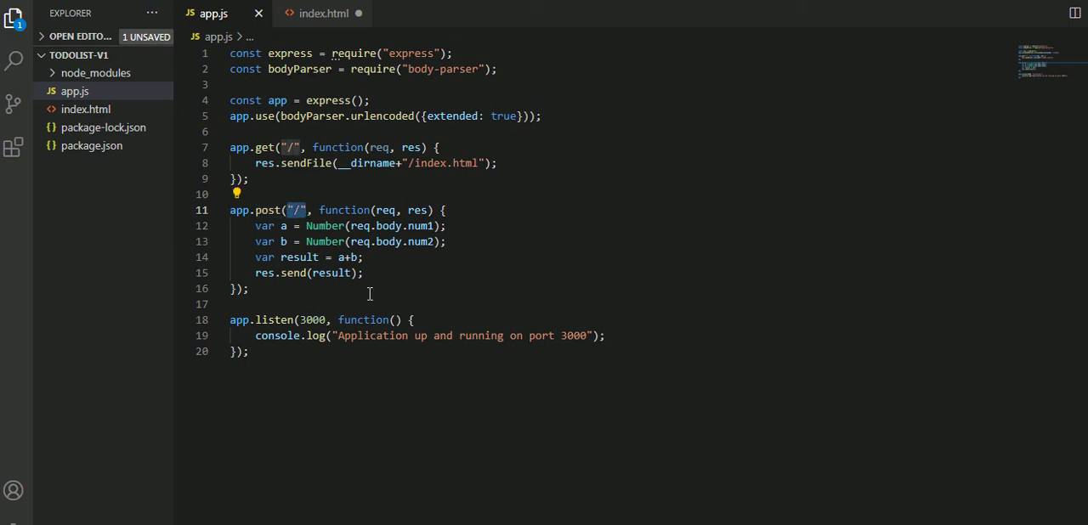
pyautogui.doubleClick(344, 211)
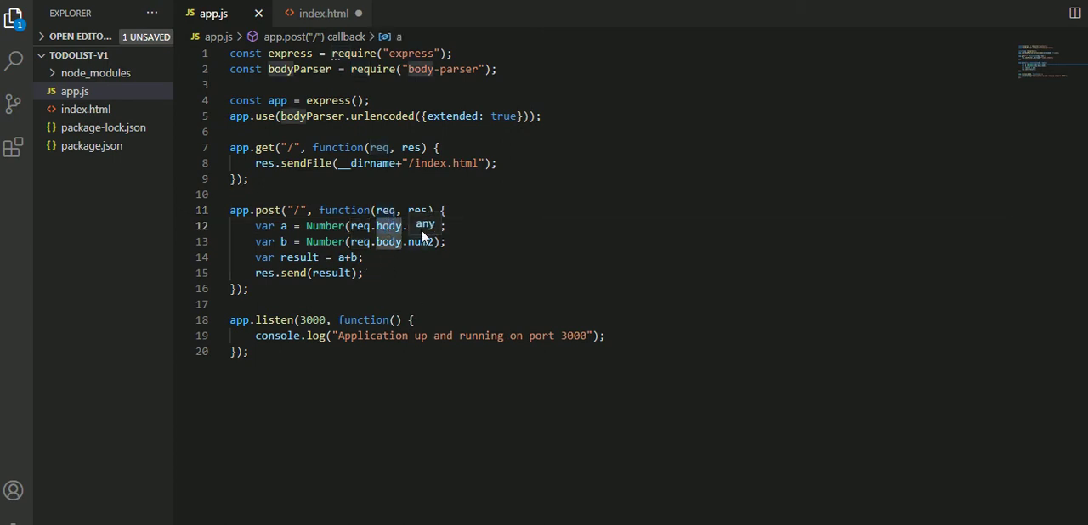
pyautogui.write('num1)')
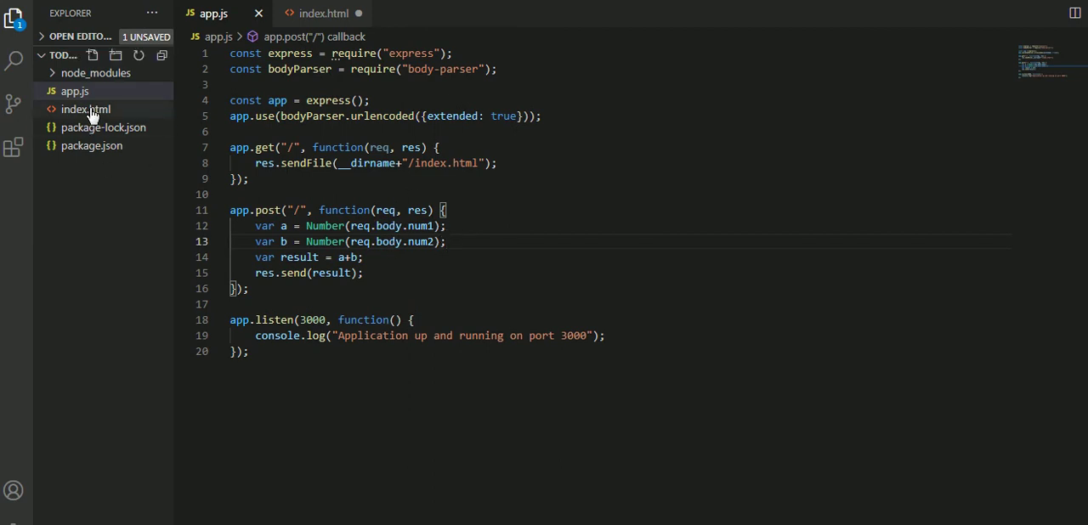
# Step: Check index.html, return to app.js and look over the var declaration on line 12
pyautogui.click(85, 108)
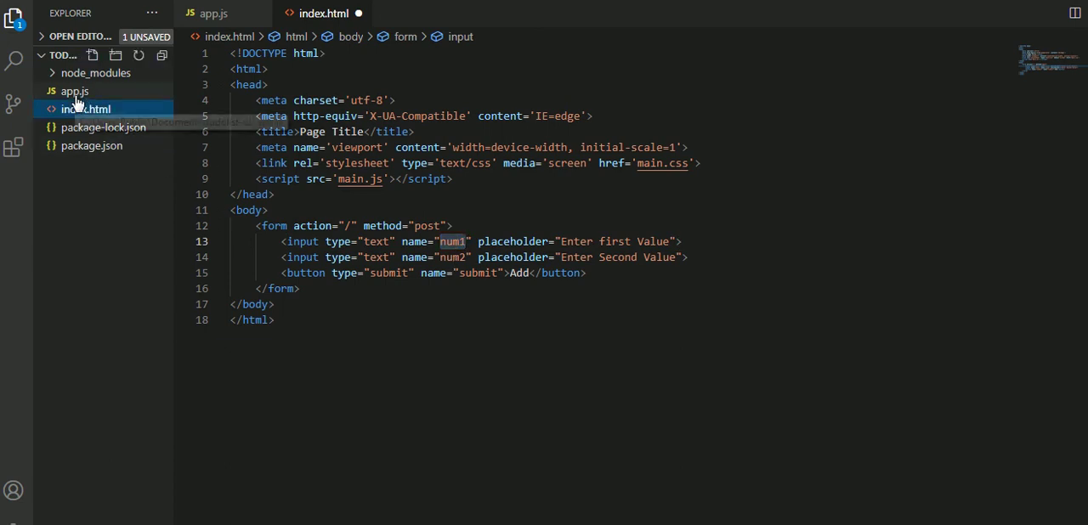
pyautogui.click(75, 92)
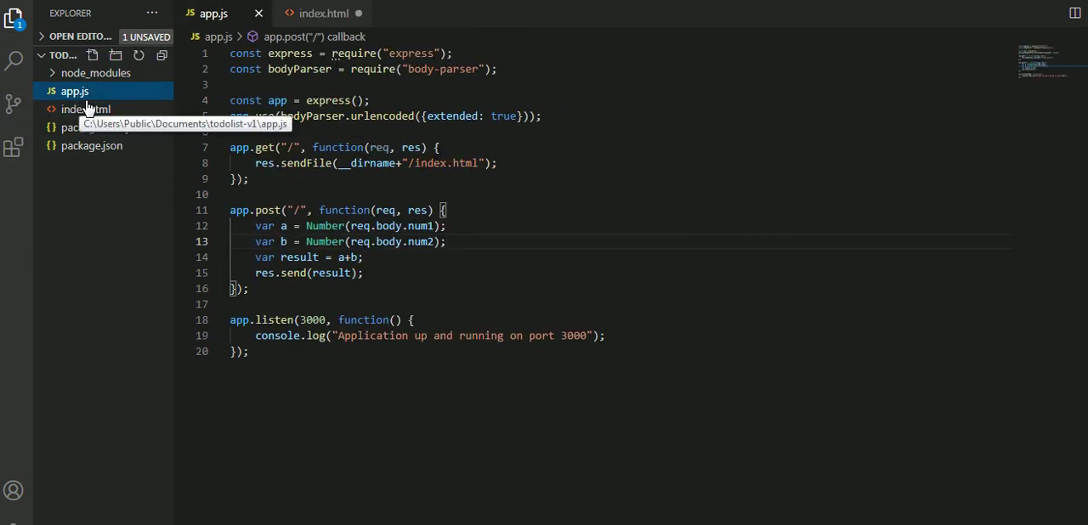
pyautogui.moveTo(404, 236)
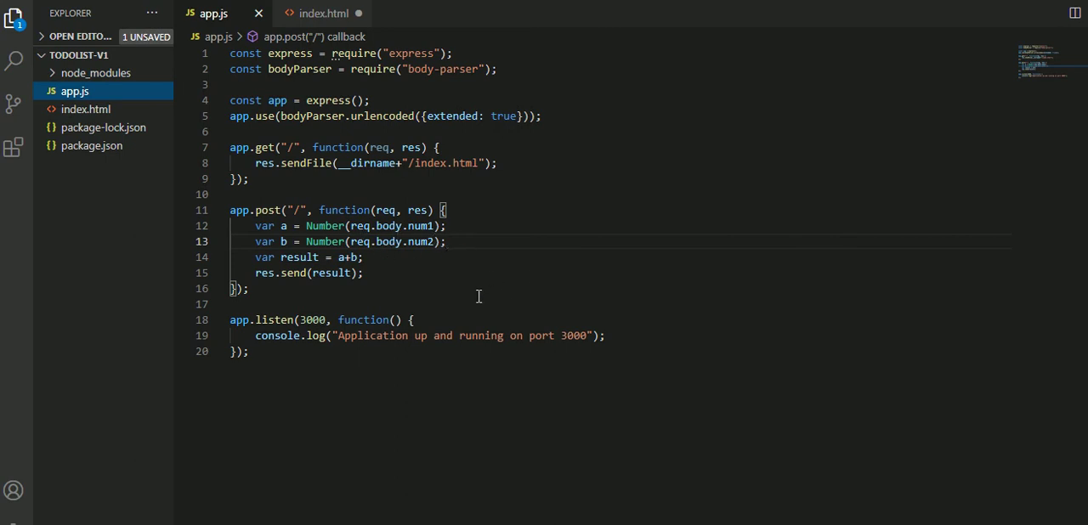
pyautogui.moveTo(385, 5)
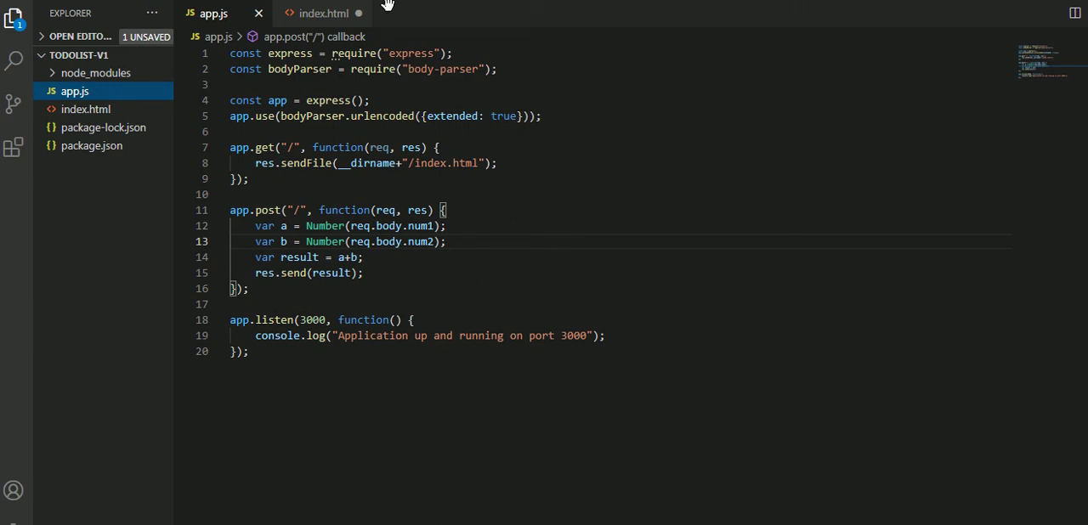
pyautogui.doubleClick(265, 224)
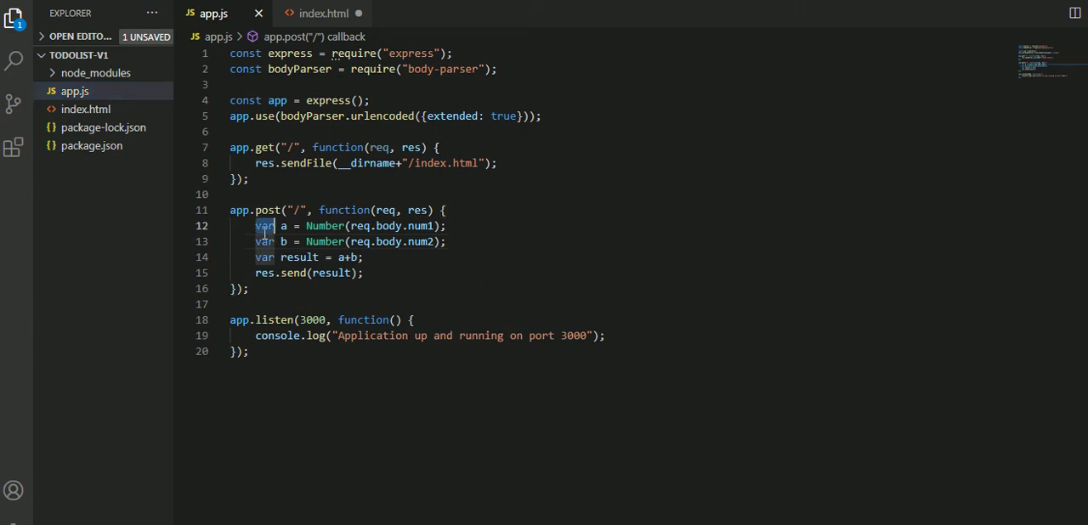
pyautogui.moveTo(919, 279)
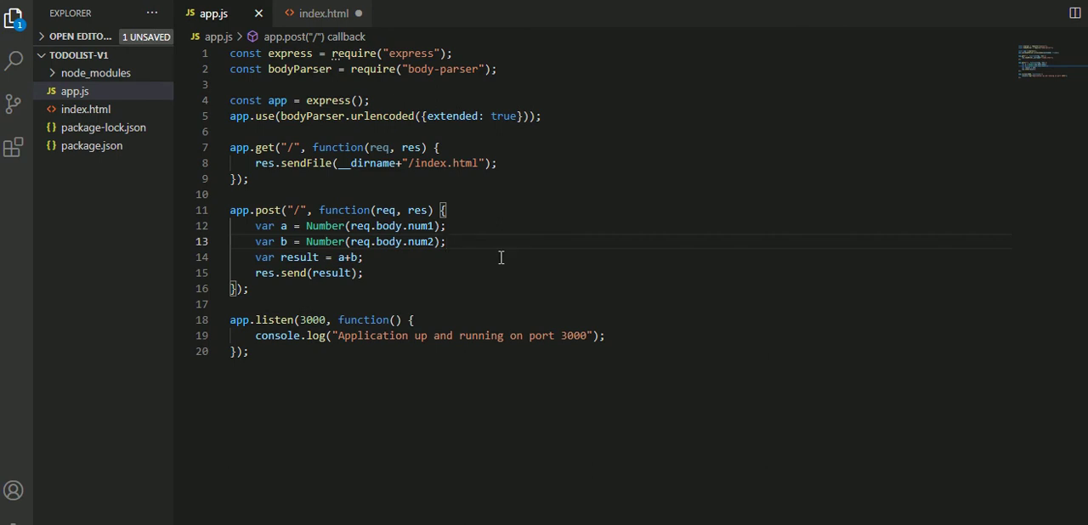
pyautogui.click(449, 241)
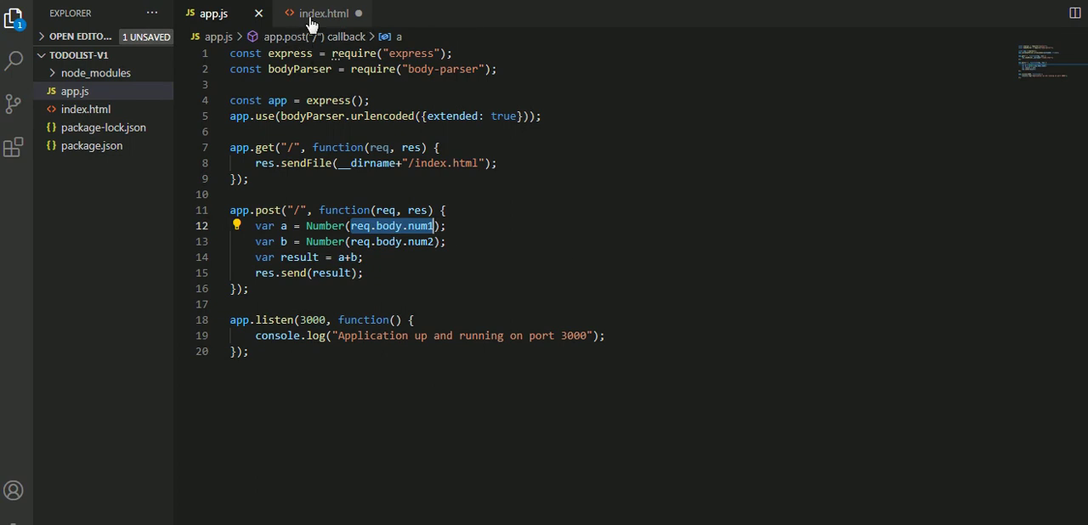
# Step: Check index.html's num1 field and return to app.js without changes
pyautogui.click(323, 14)
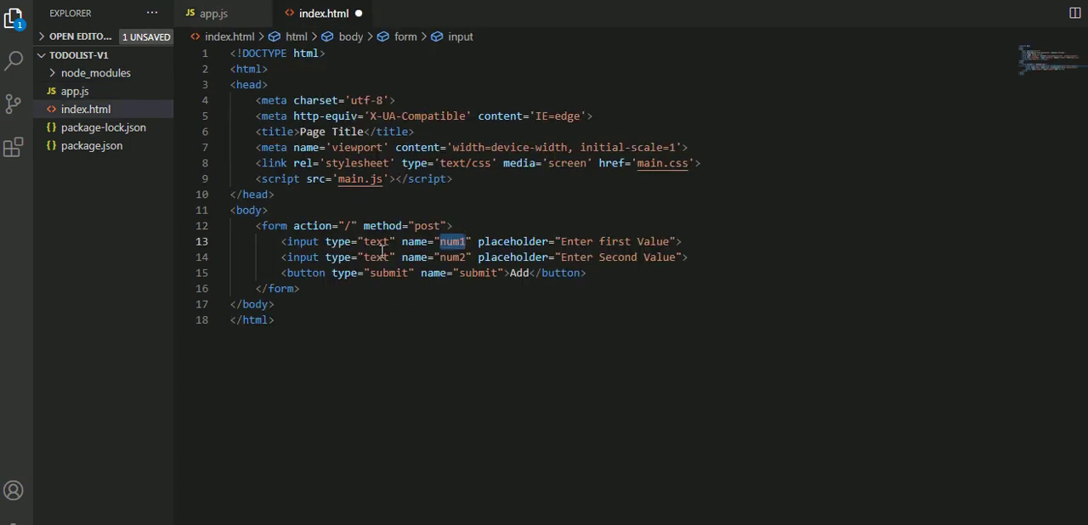
pyautogui.click(214, 13)
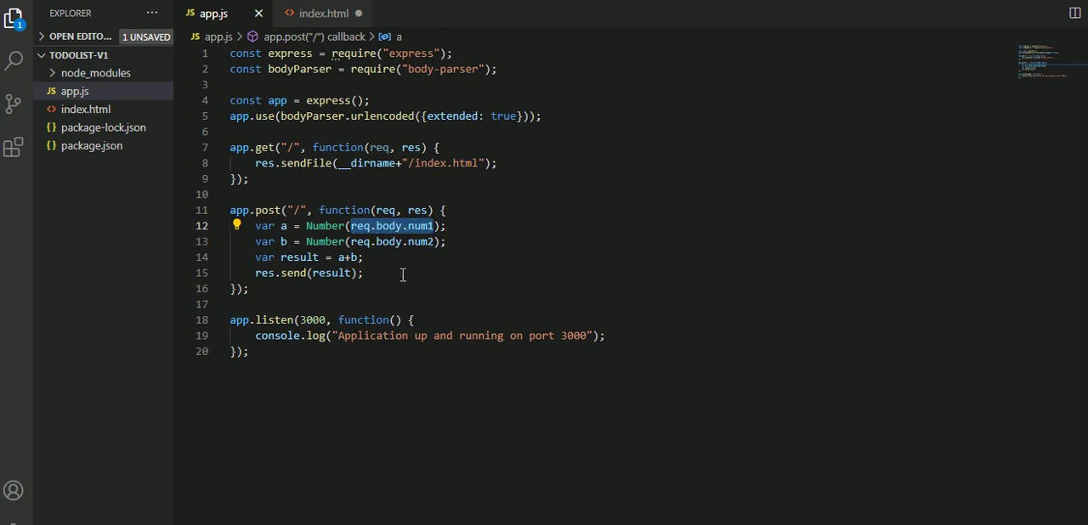
pyautogui.moveTo(568, 290)
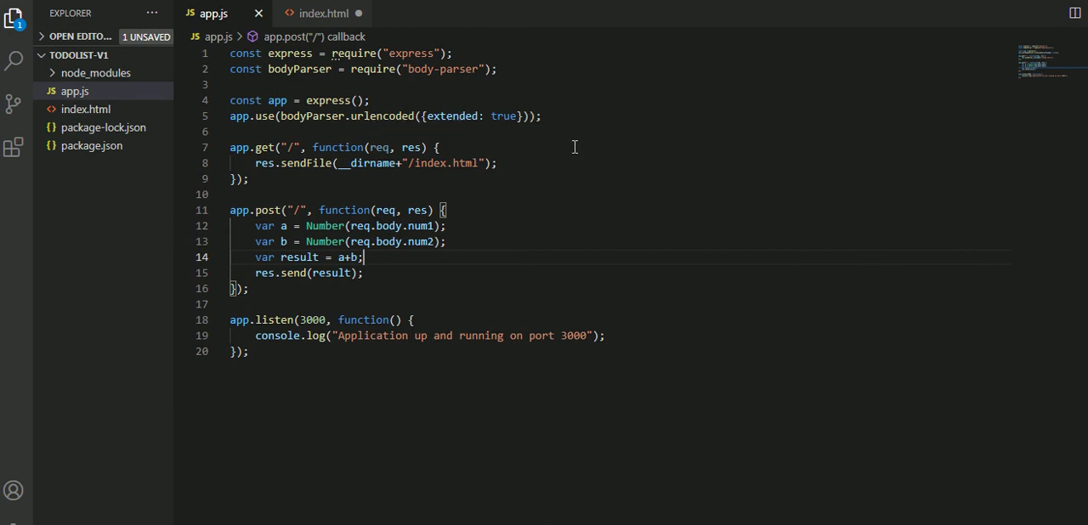
pyautogui.moveTo(510, 196)
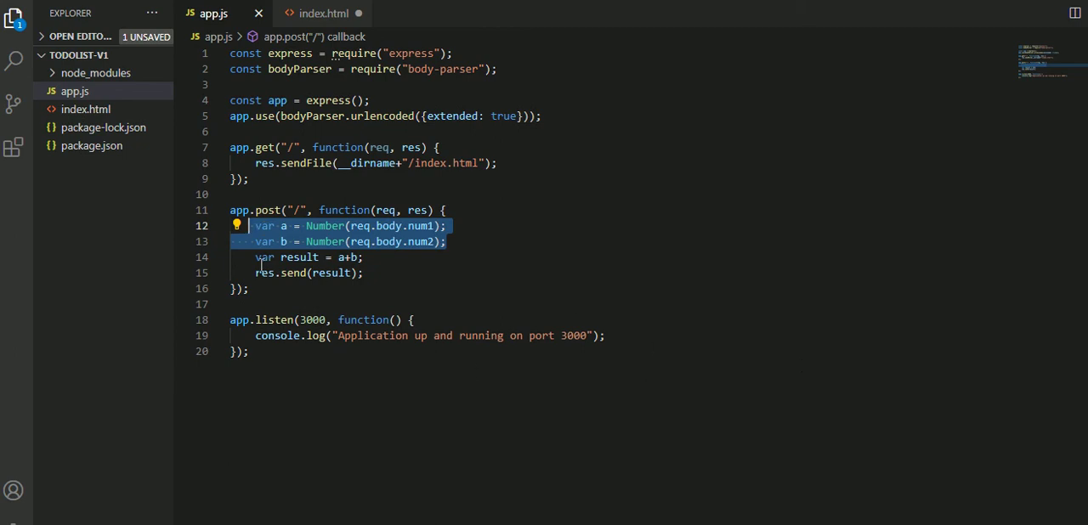
pyautogui.moveTo(295, 256)
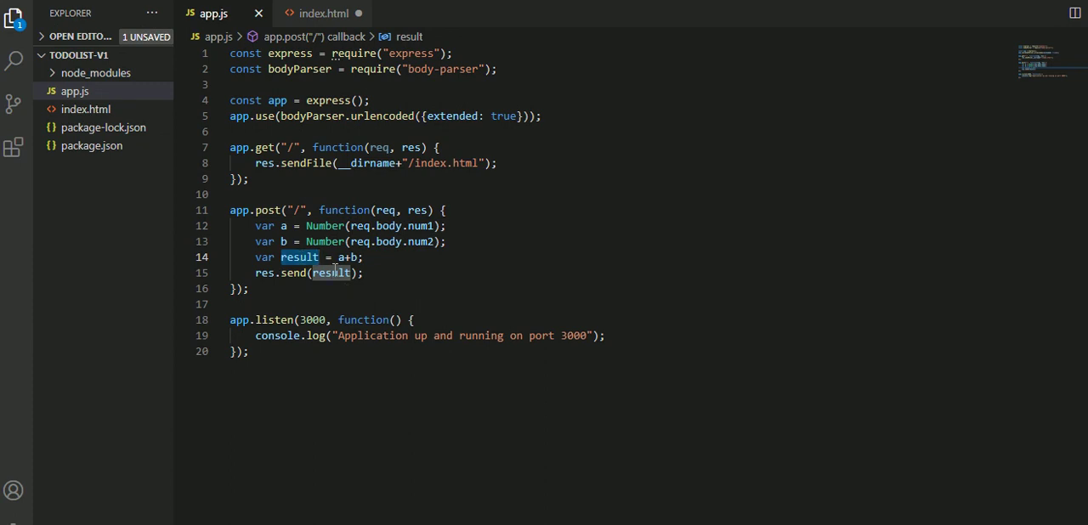
pyautogui.moveTo(331, 272)
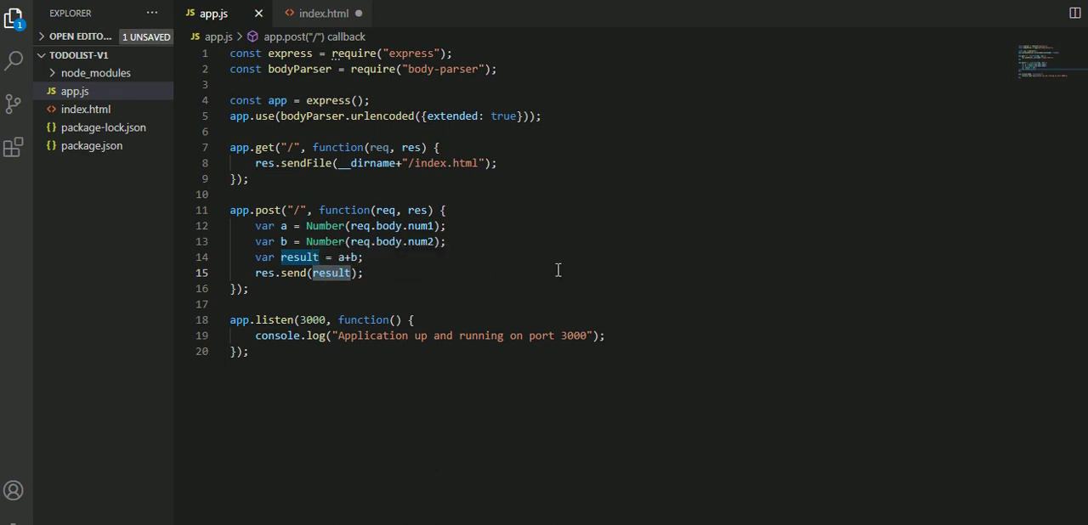
pyautogui.moveTo(792, 268)
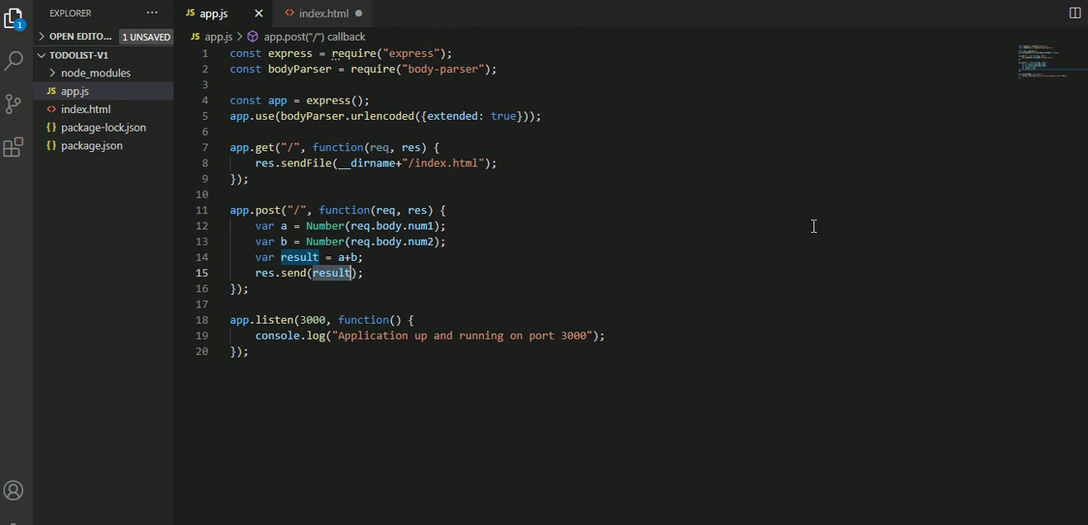
pyautogui.moveTo(714, 190)
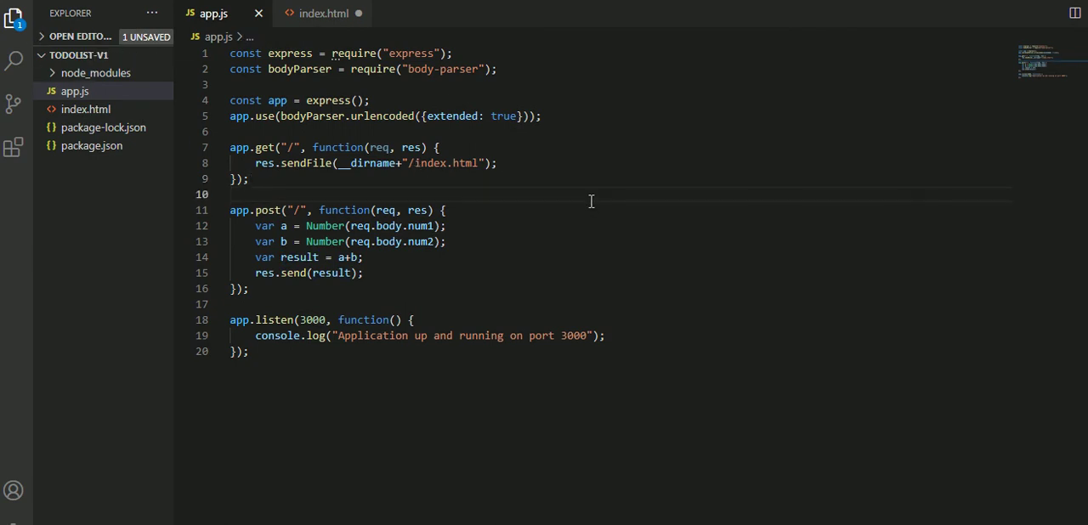
# Step: Glance at index.html, then switch over to the running app in Chrome
pyautogui.click(323, 13)
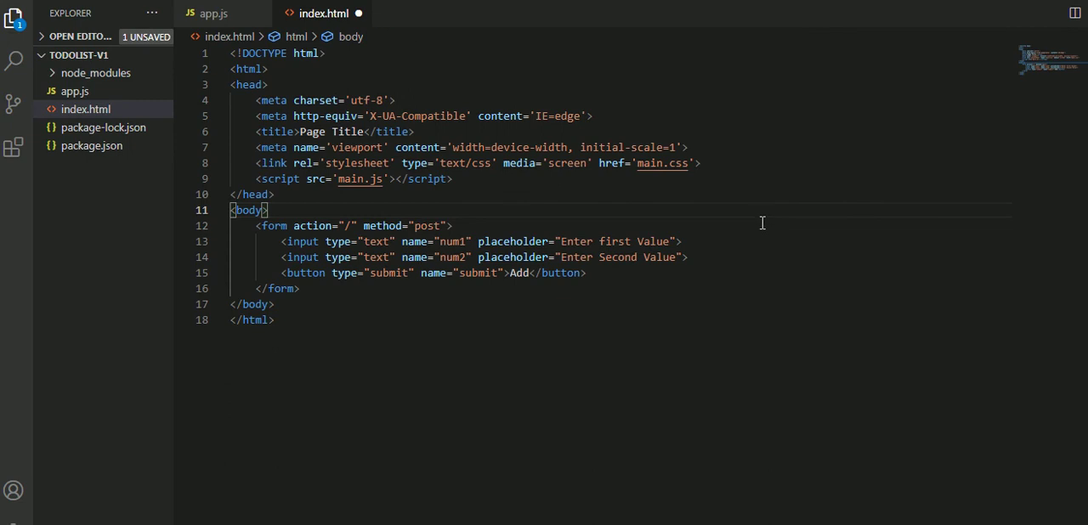
pyautogui.click(212, 14)
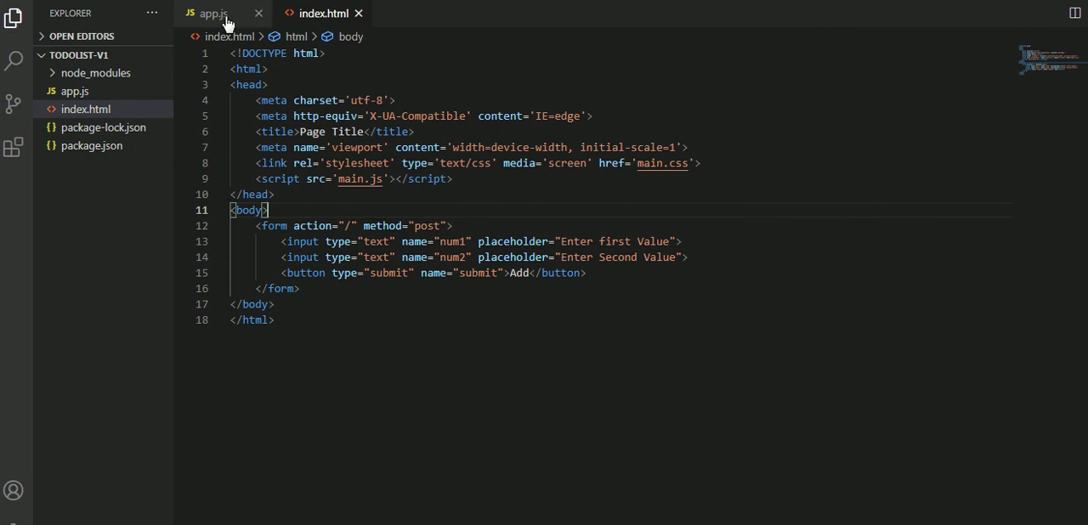
pyautogui.click(213, 13)
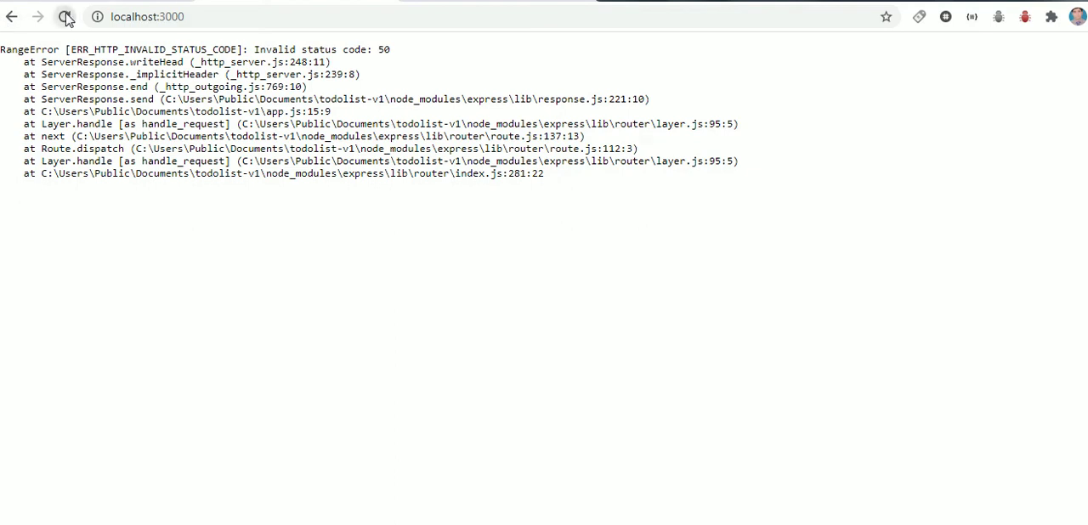
# Step: Reload localhost:3000 so the two-field Add form replaces the invalid status code error
pyautogui.click(65, 17)
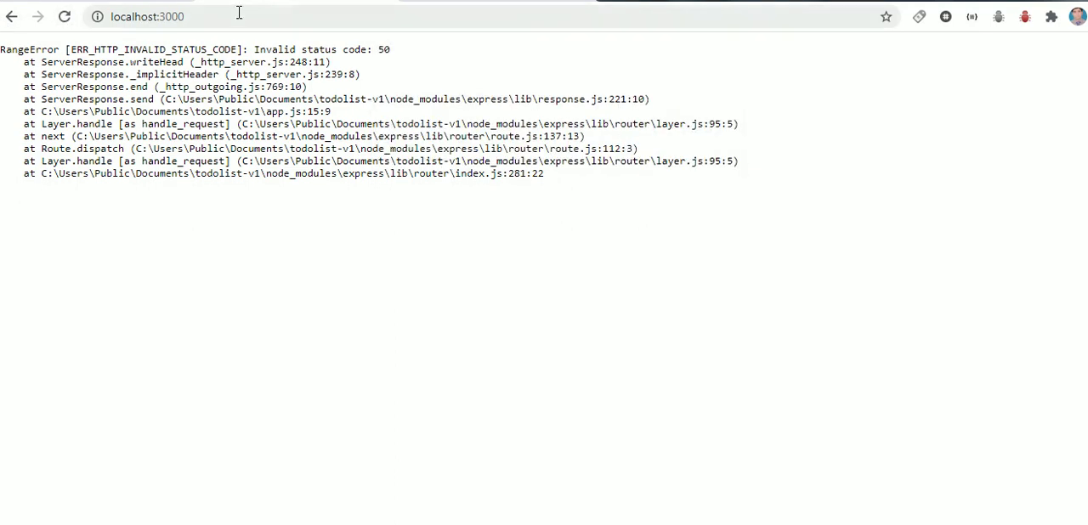
pyautogui.click(65, 17)
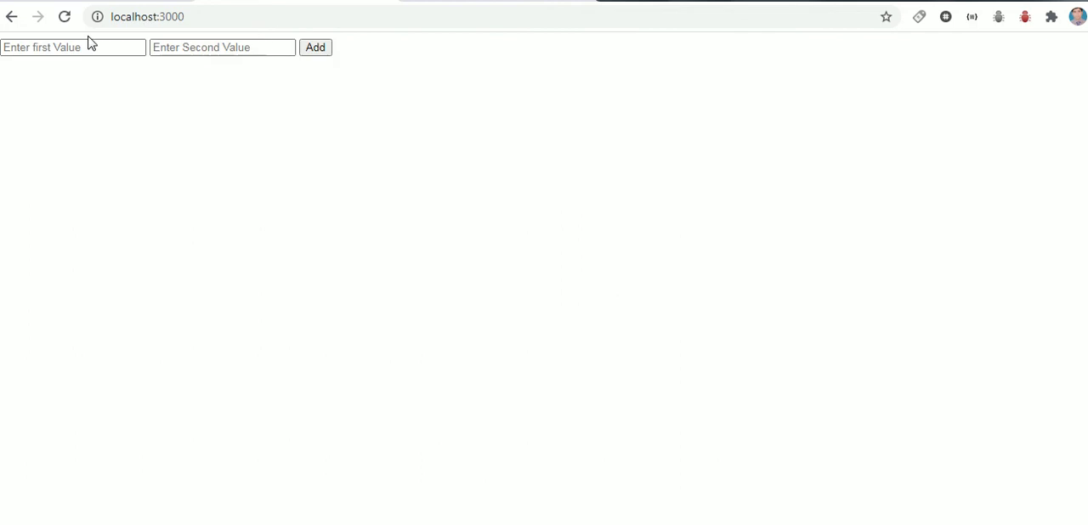
pyautogui.click(316, 48)
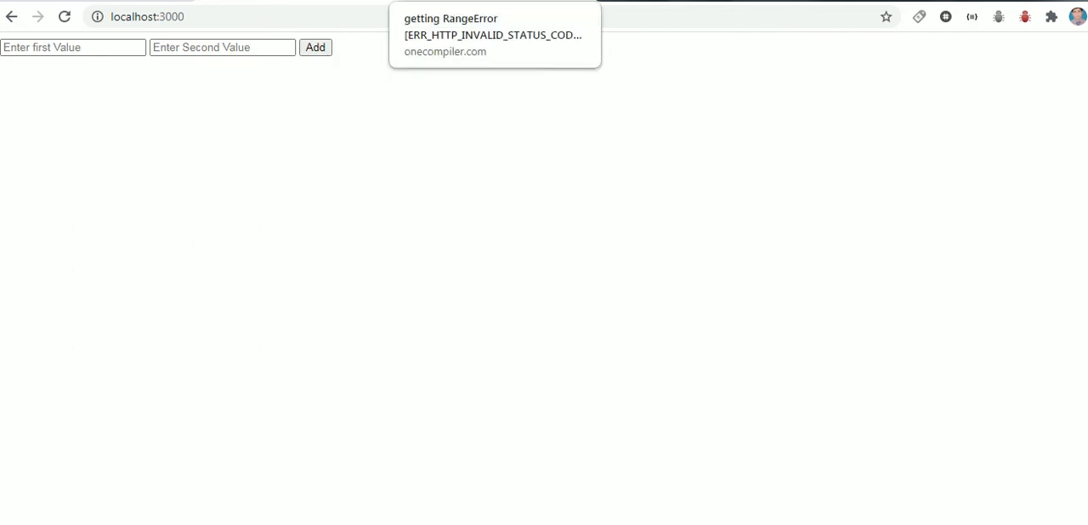
# Step: Fill the calculator's two inputs with 10 and 40 and submit them
pyautogui.write('10')
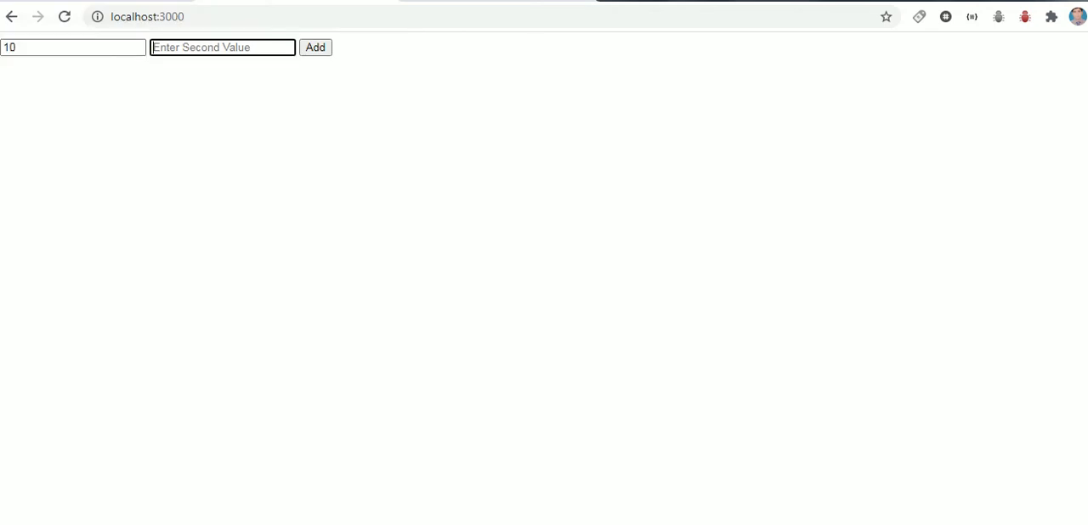
pyautogui.write('40')
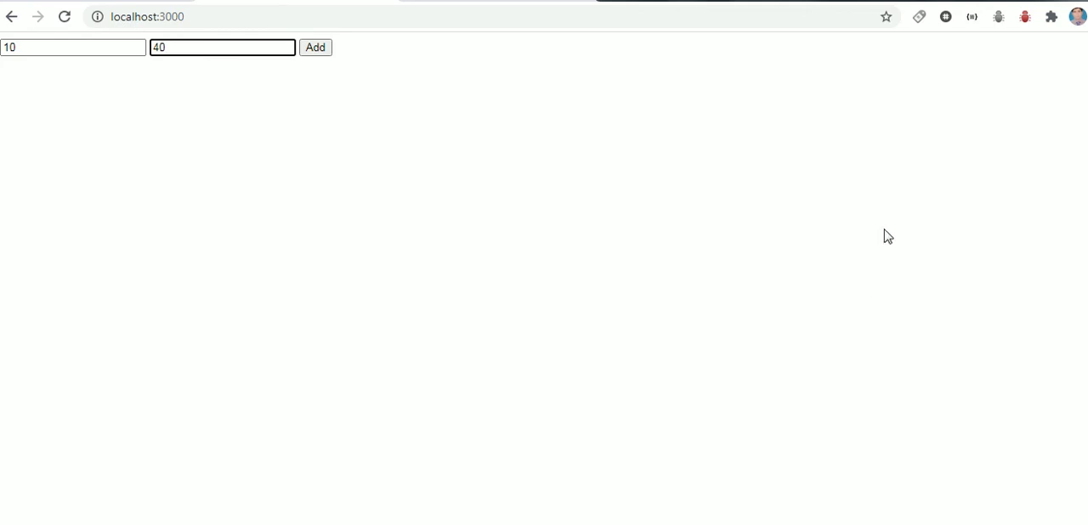
pyautogui.click(314, 47)
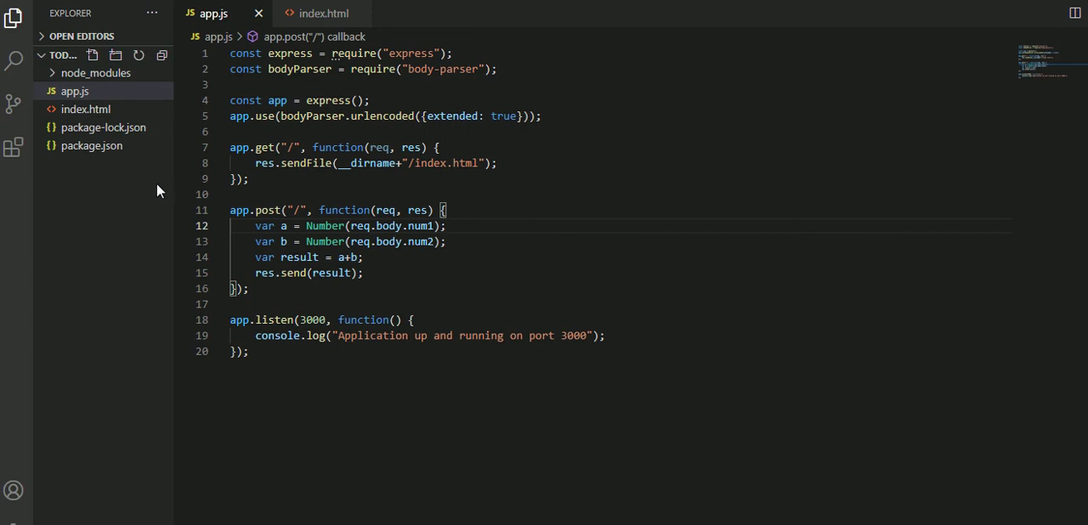
pyautogui.click(364, 257)
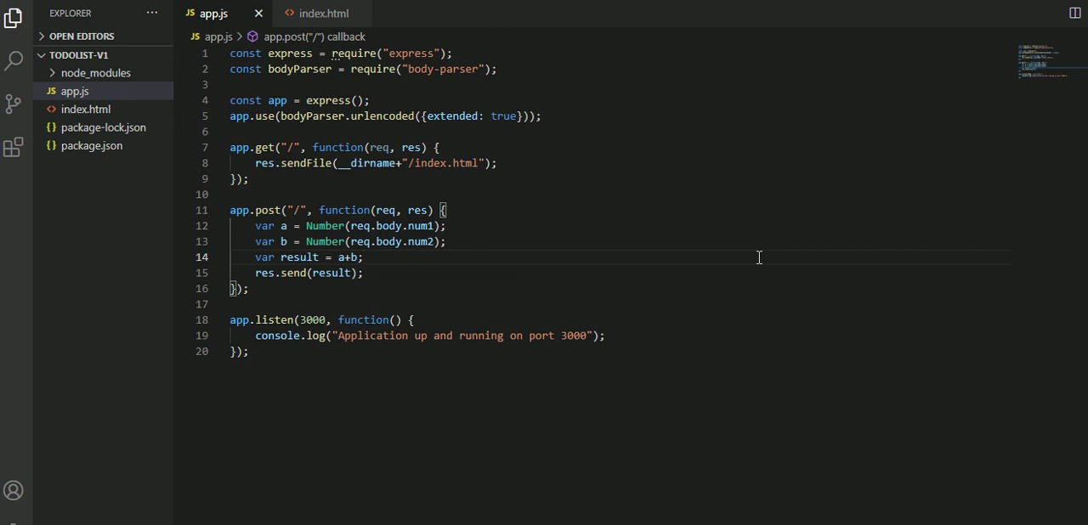
pyautogui.click(363, 257)
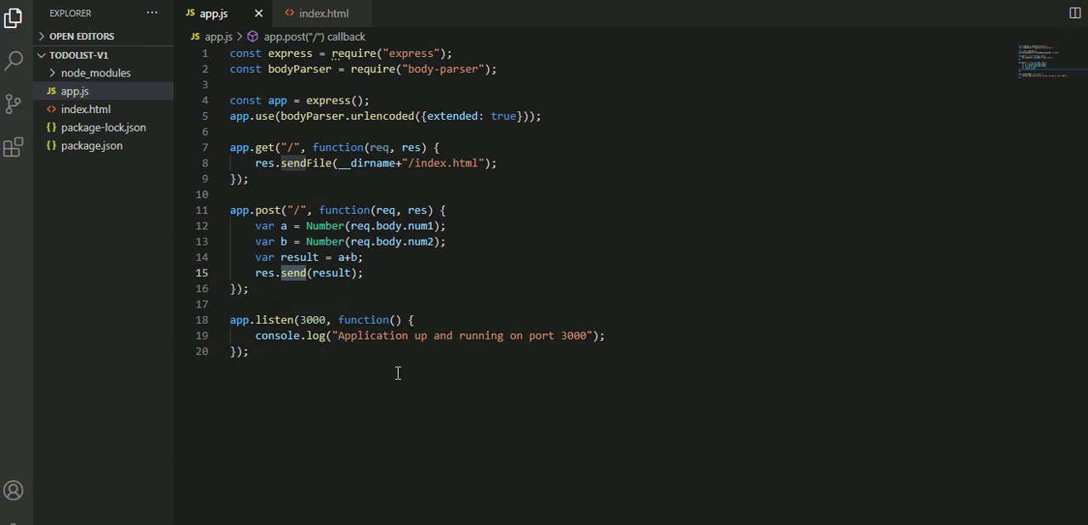
pyautogui.doubleClick(330, 272)
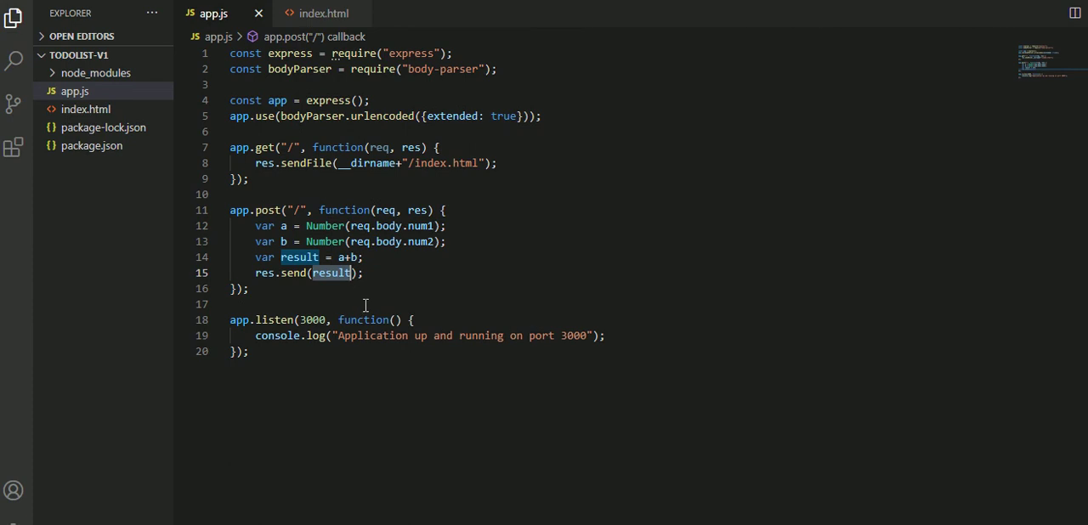
pyautogui.moveTo(376, 291)
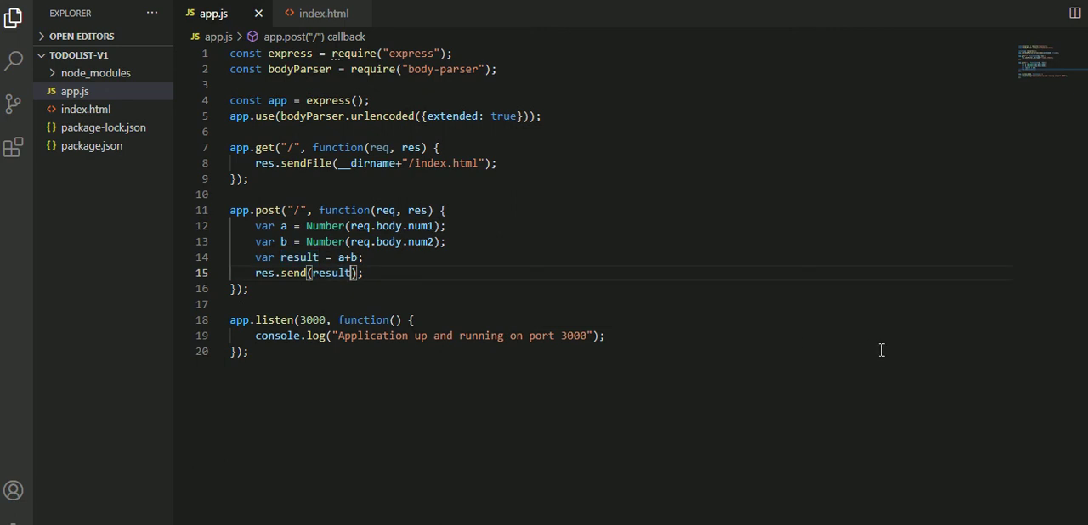
# Step: Change res.send(result) to res.send(result+"") so the sum returns as a string, and save app.js
pyautogui.write('""')
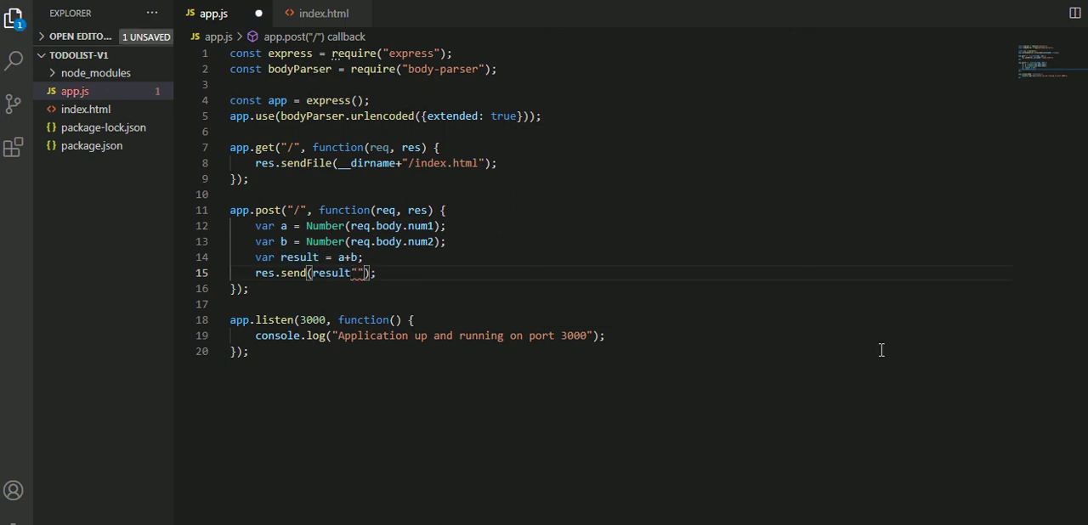
pyautogui.doubleClick(330, 272)
pyautogui.write('+')
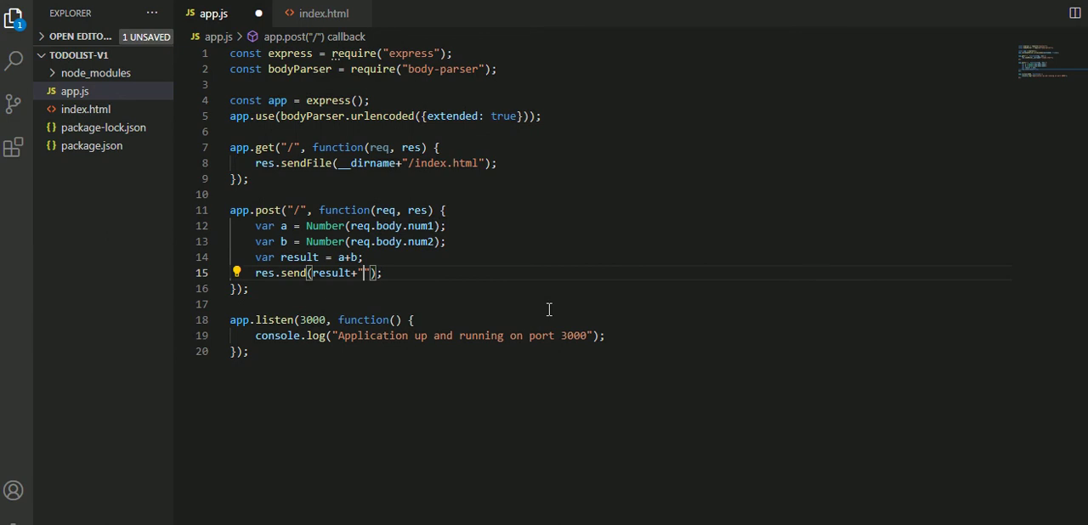
pyautogui.press('ctrl+s')
pyautogui.write('20')
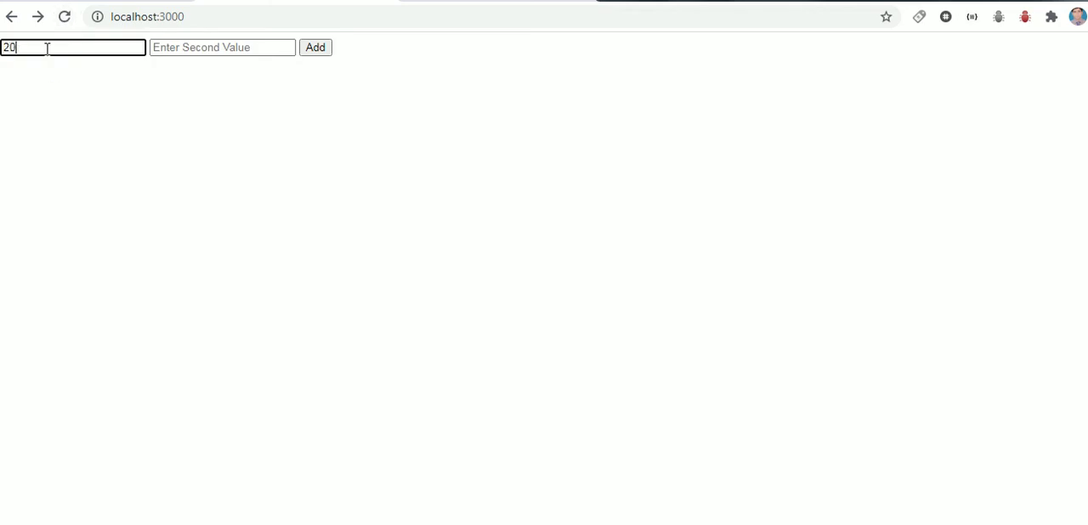
# Step: Submit 20 and 50 with Add to get 70, then select res.send back in app.js
pyautogui.write('50')
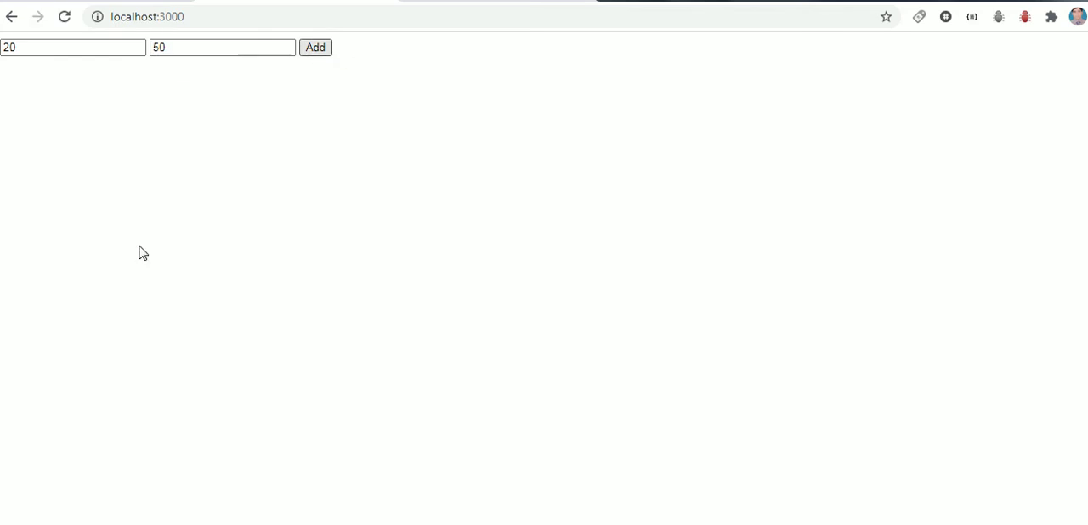
pyautogui.click(316, 47)
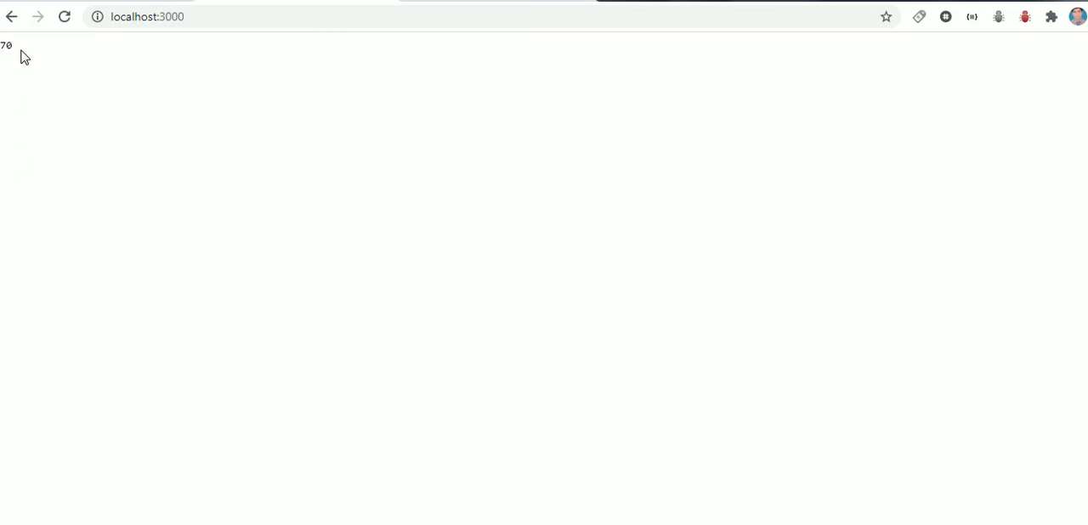
pyautogui.moveTo(320, 197)
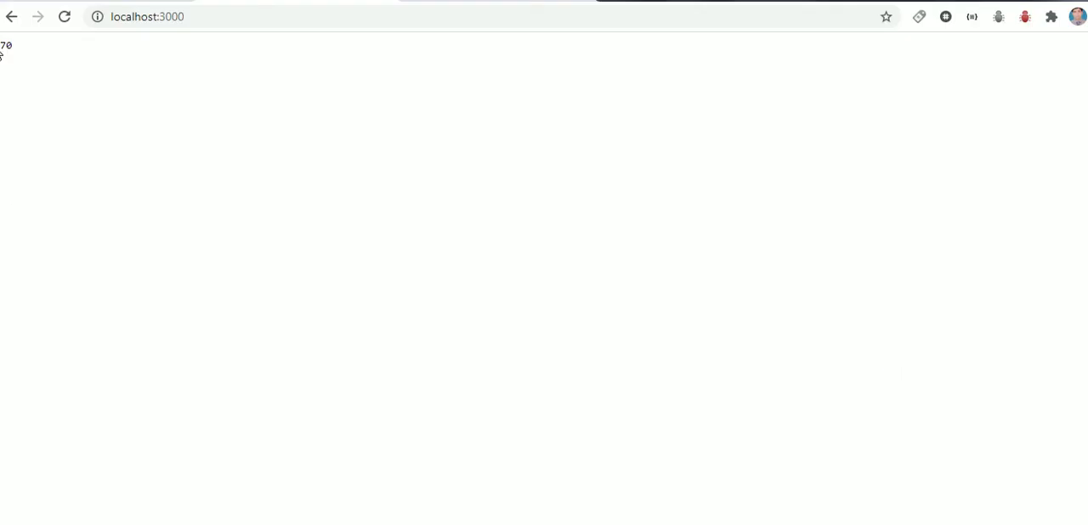
pyautogui.moveTo(219, 116)
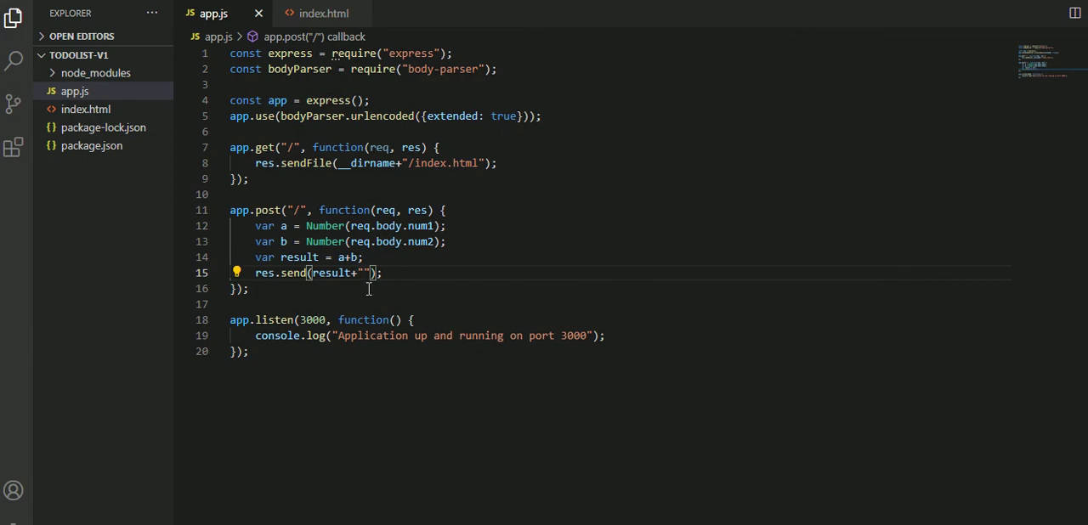
pyautogui.doubleClick(281, 272)
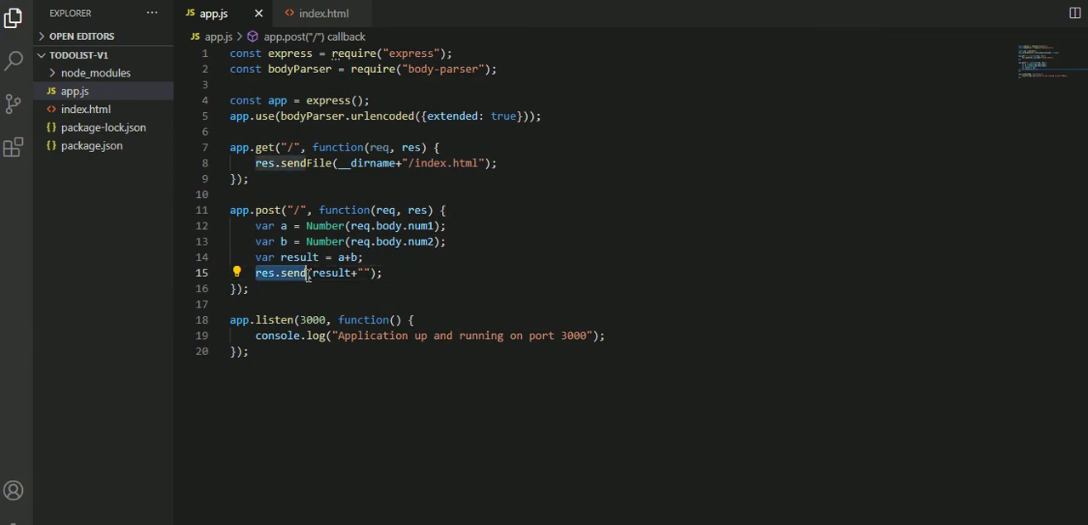